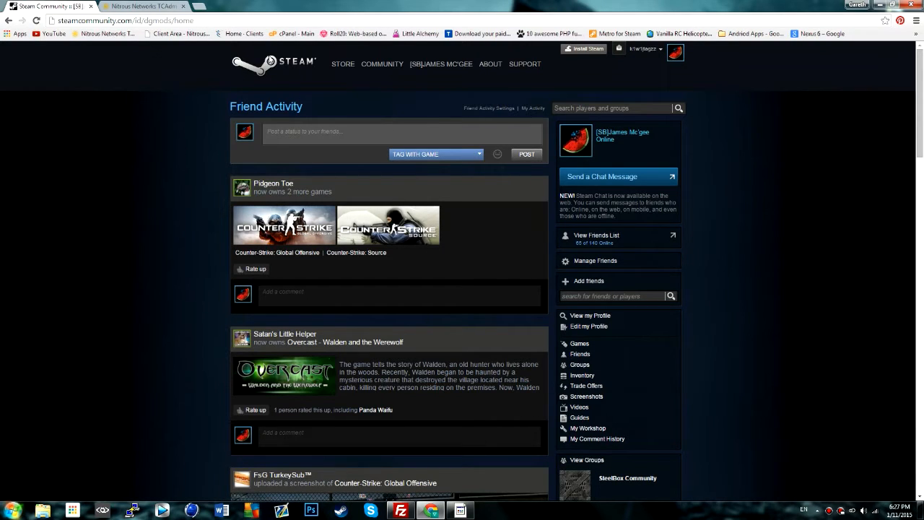
Browse all Garry's Mod Workshop items and search for 'm9k'.
click(382, 64)
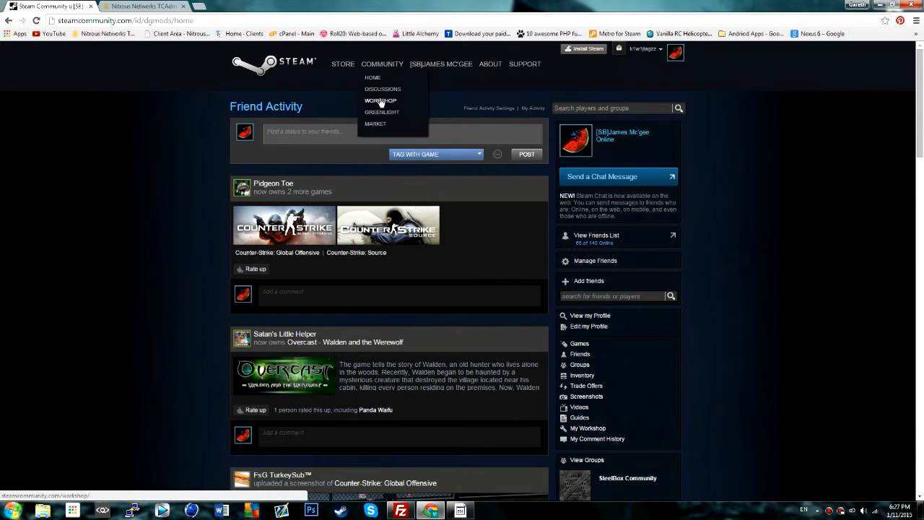
click(380, 100)
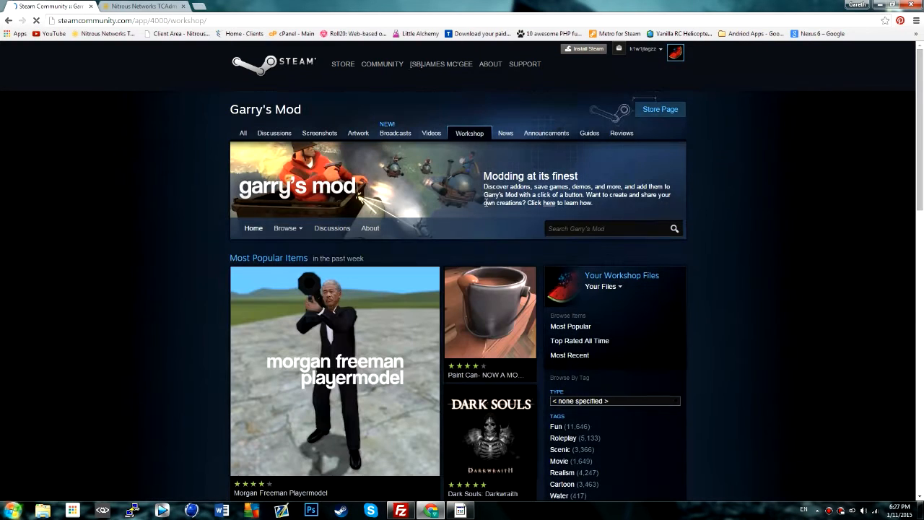
scroll(down, 3)
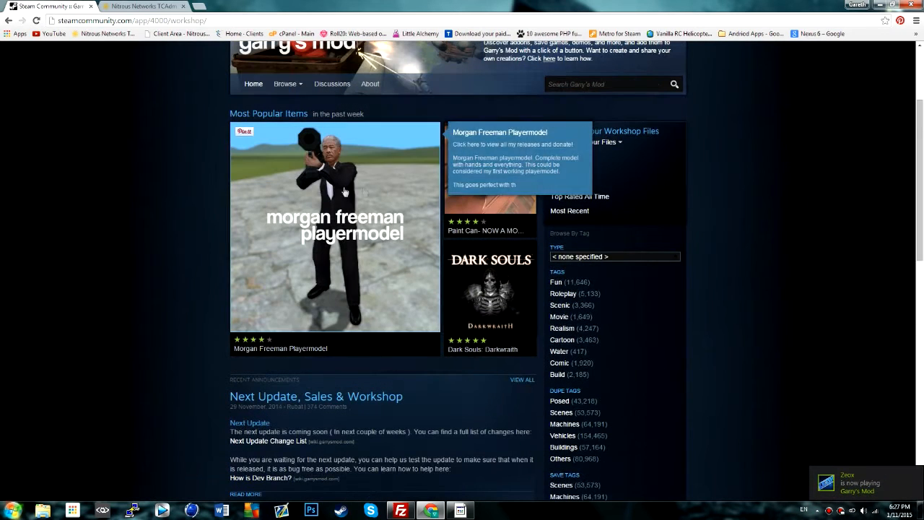
click(286, 84)
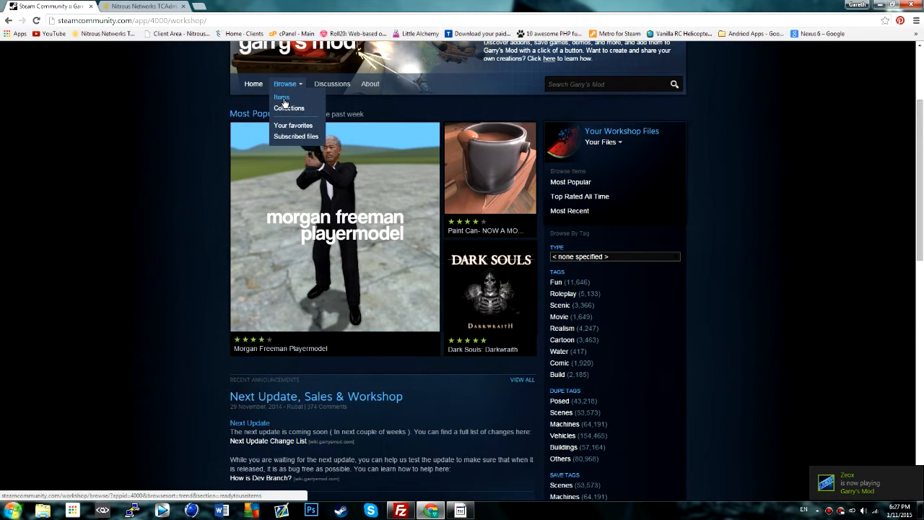
click(281, 97)
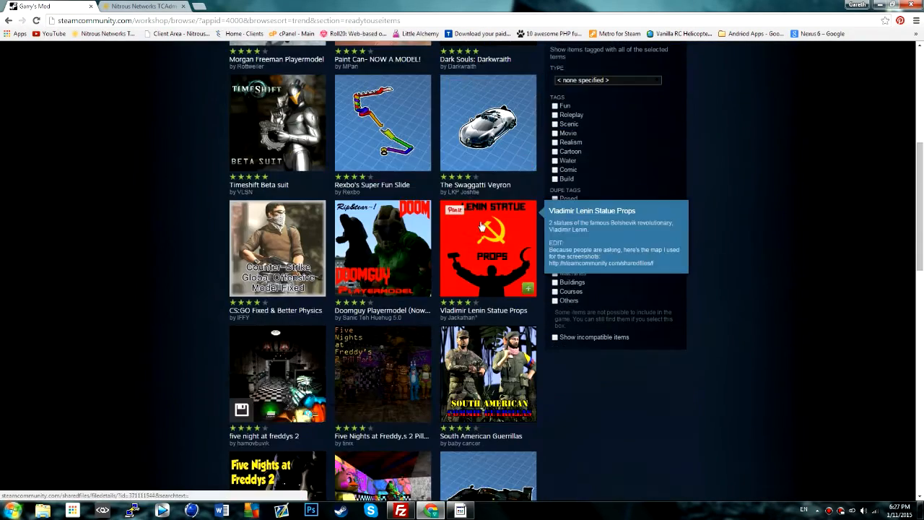
scroll(down, 3)
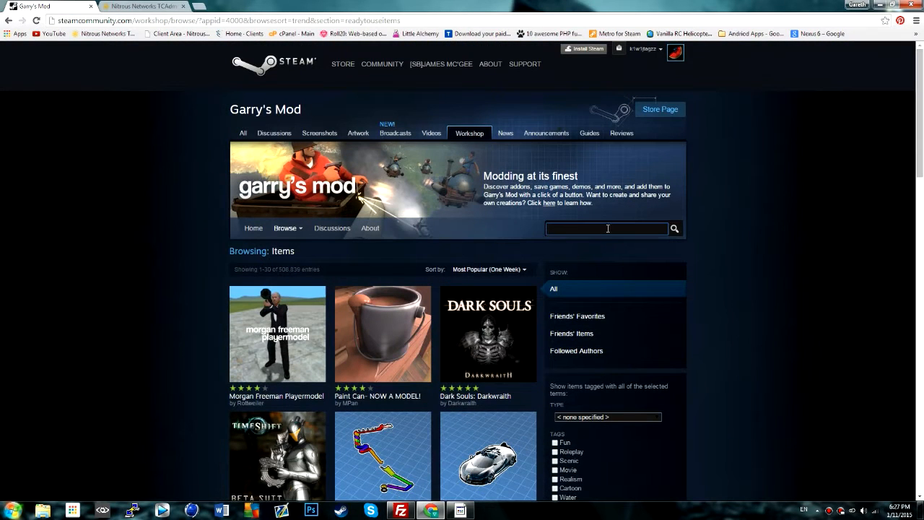
text(m9k)
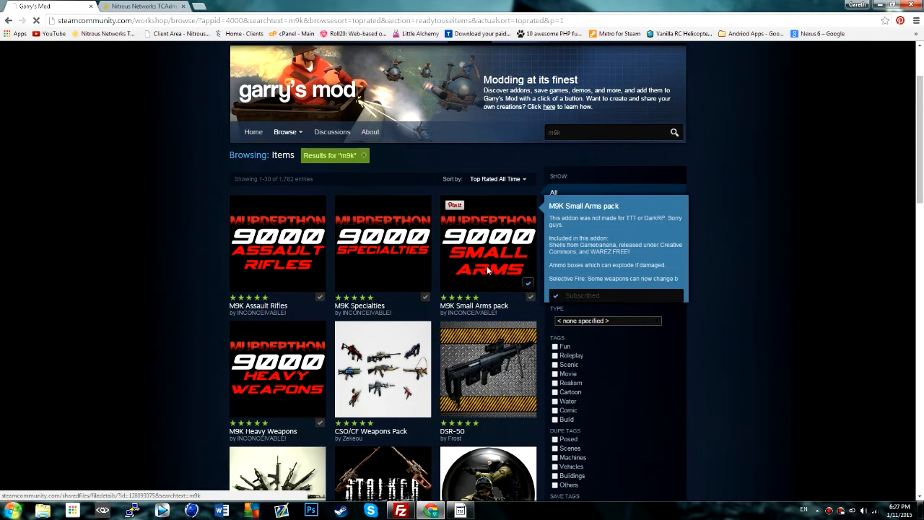
Open the M9K Small Arms pack page, cancel Add to Collection, and open the Workshop home in a new tab.
click(487, 244)
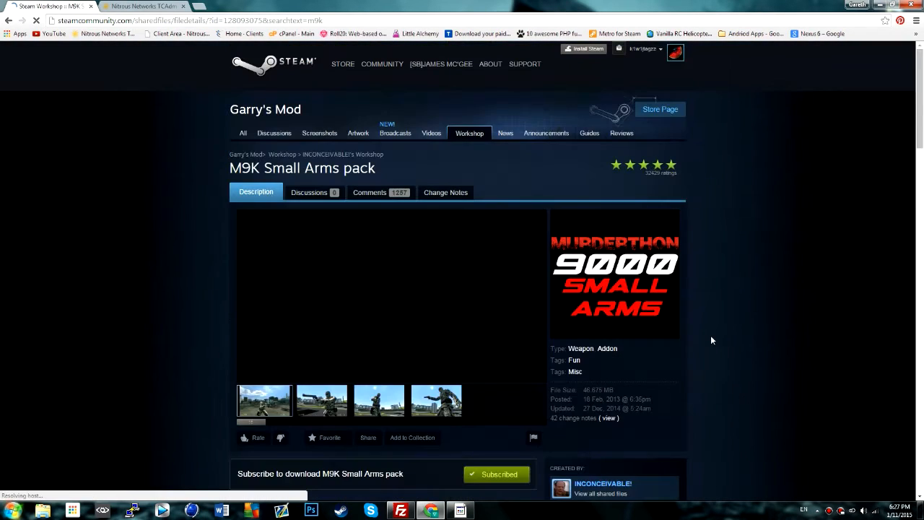
scroll(down, 3)
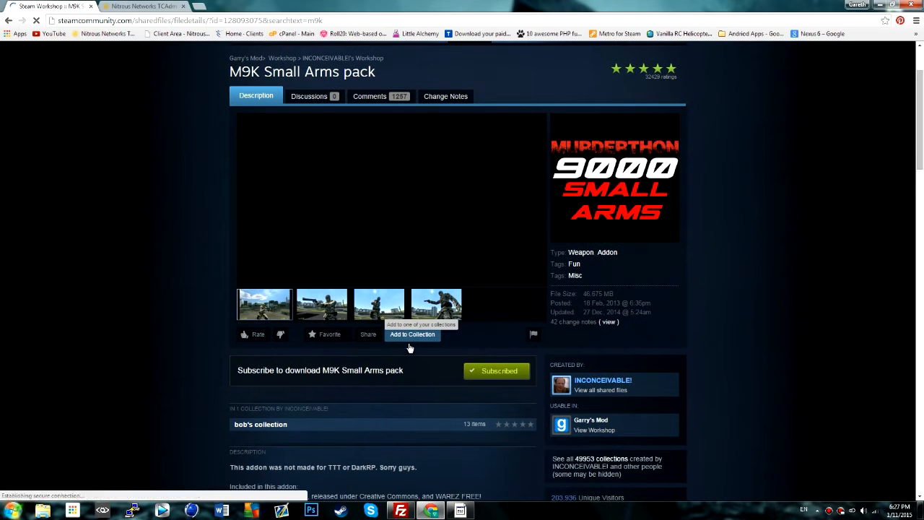
click(413, 334)
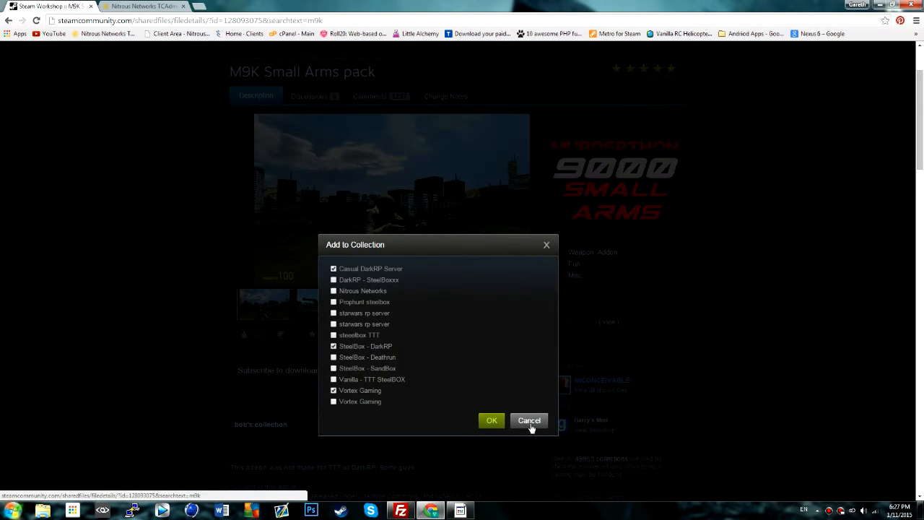
click(529, 421)
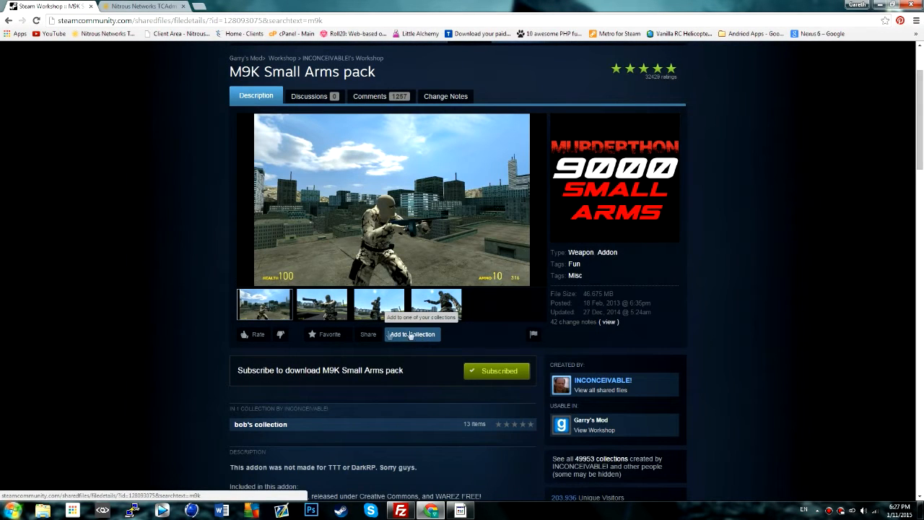
click(412, 334)
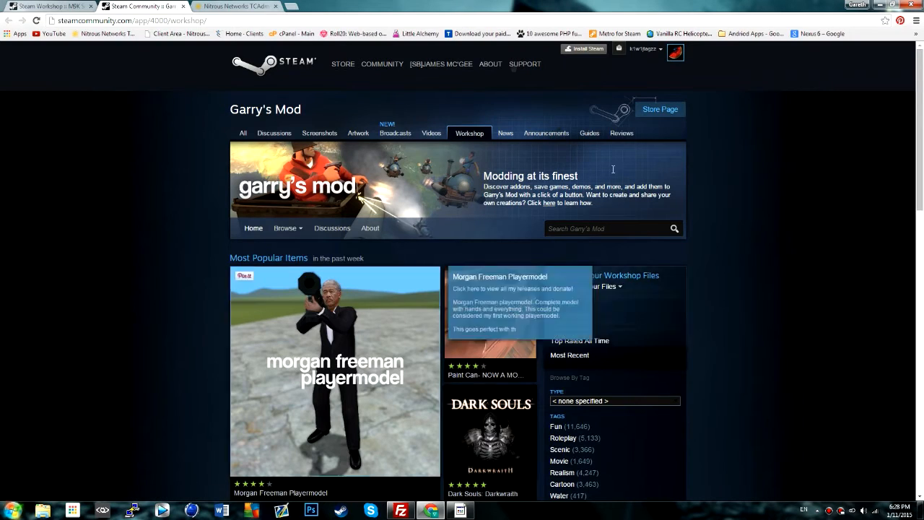
Browse Garry's Mod collections and scroll through the blank Create a Collection form.
click(284, 227)
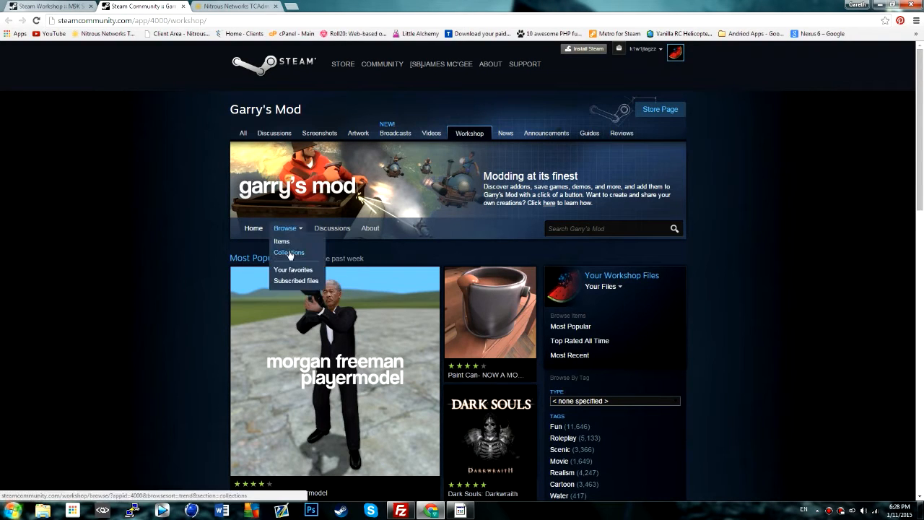
click(289, 252)
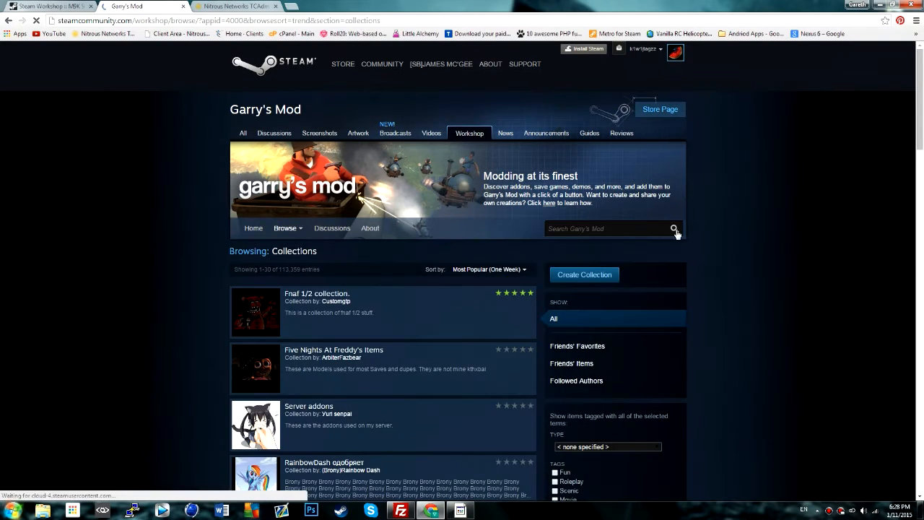
click(584, 274)
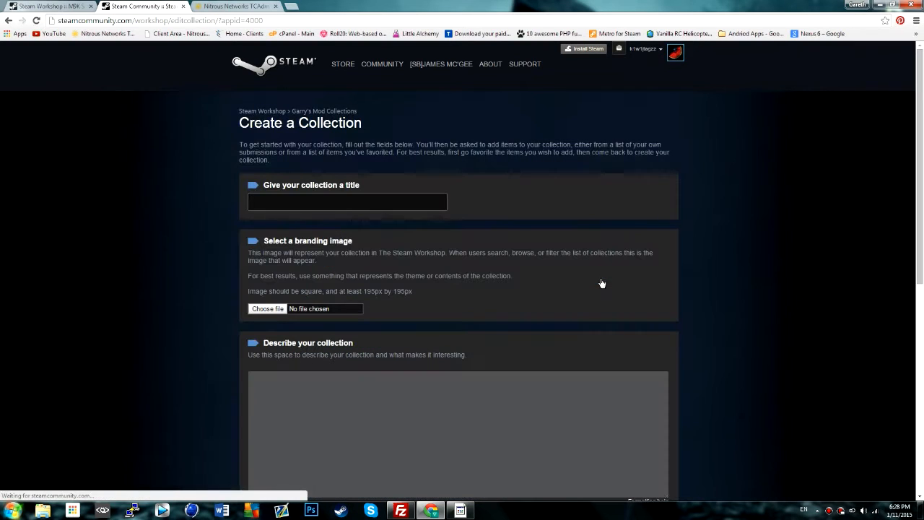
scroll(down, 3)
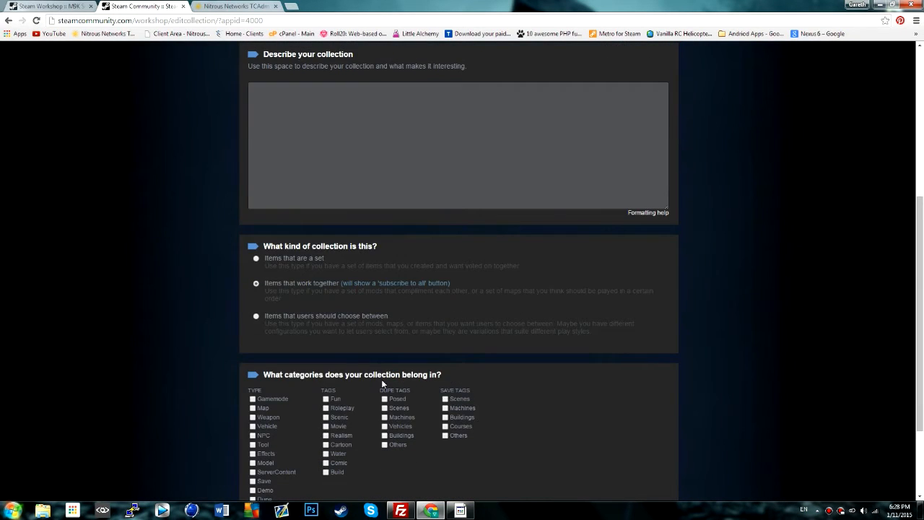
scroll(down, 3)
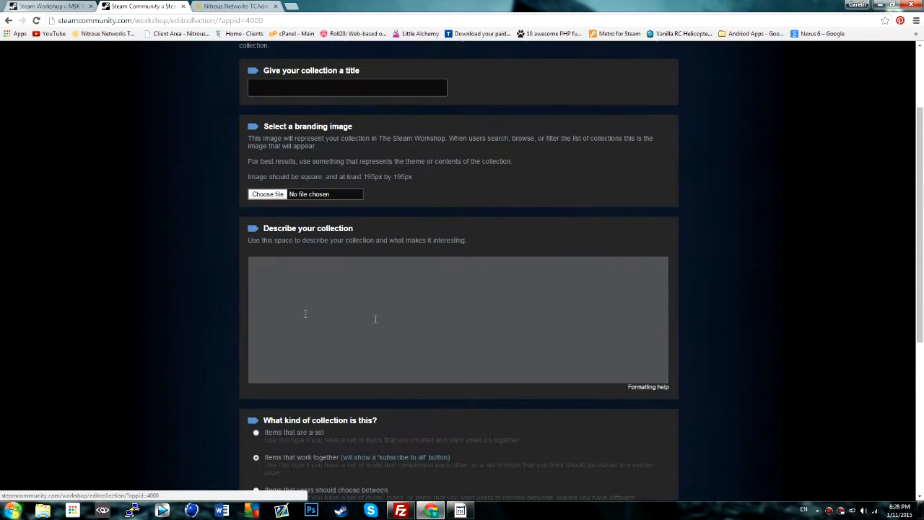
scroll(down, 3)
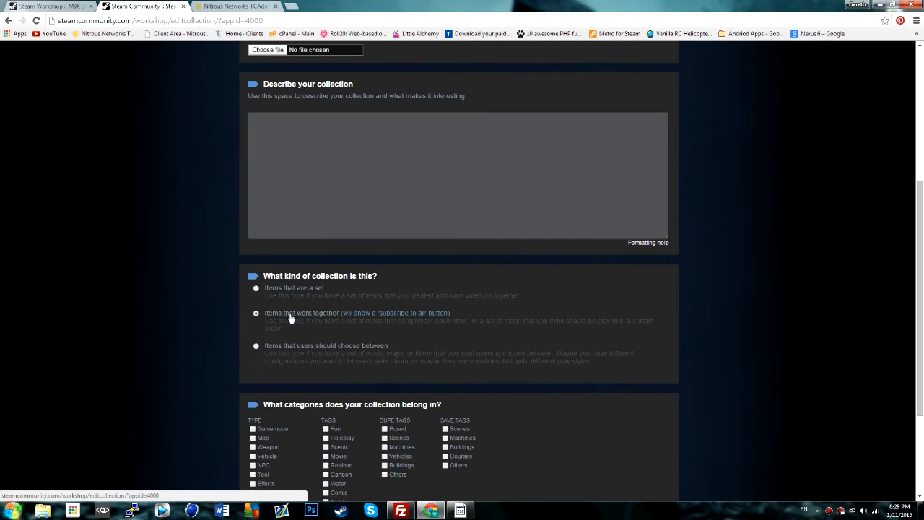
scroll(down, 3)
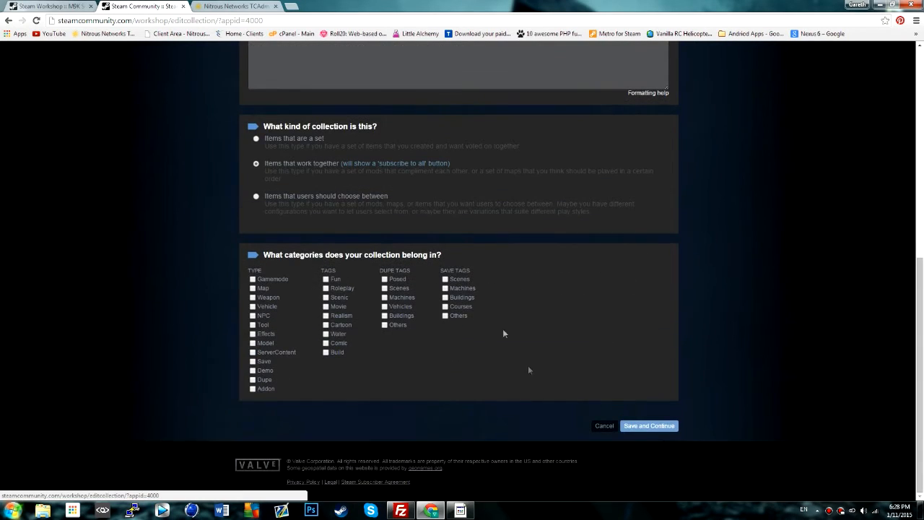
mouse_move(719, 216)
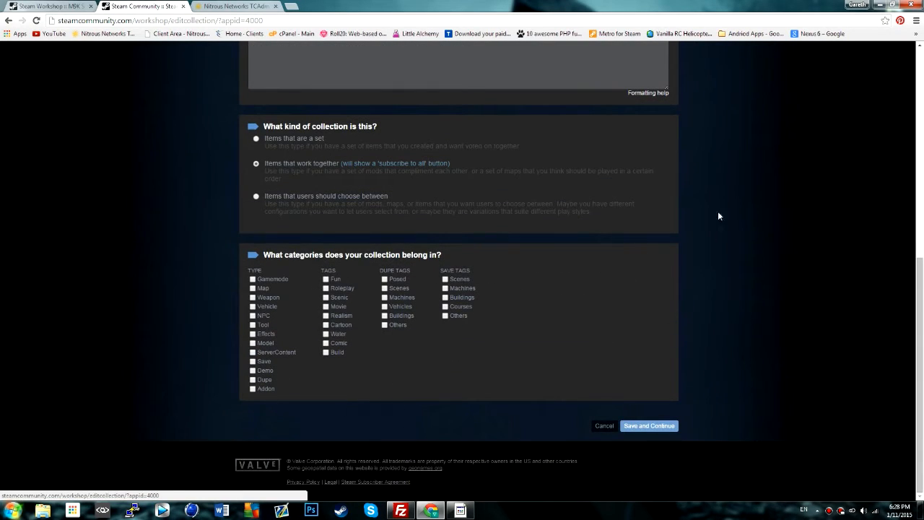
On the M9K page, tick Nitrous Networks under Add to Collection and confirm.
click(47, 6)
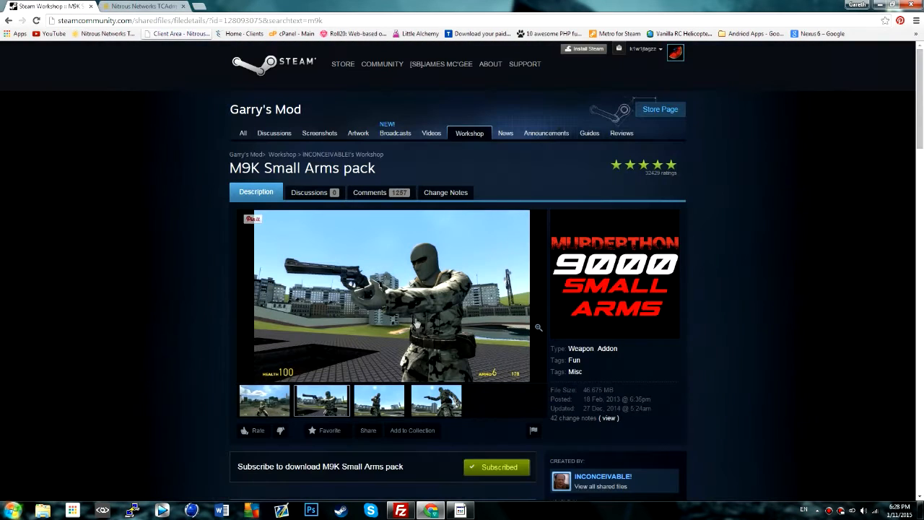
click(412, 430)
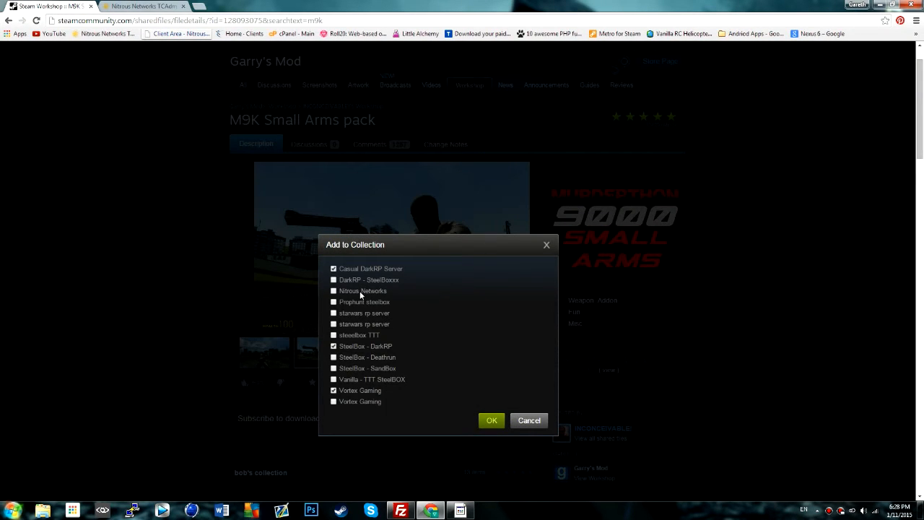
click(334, 290)
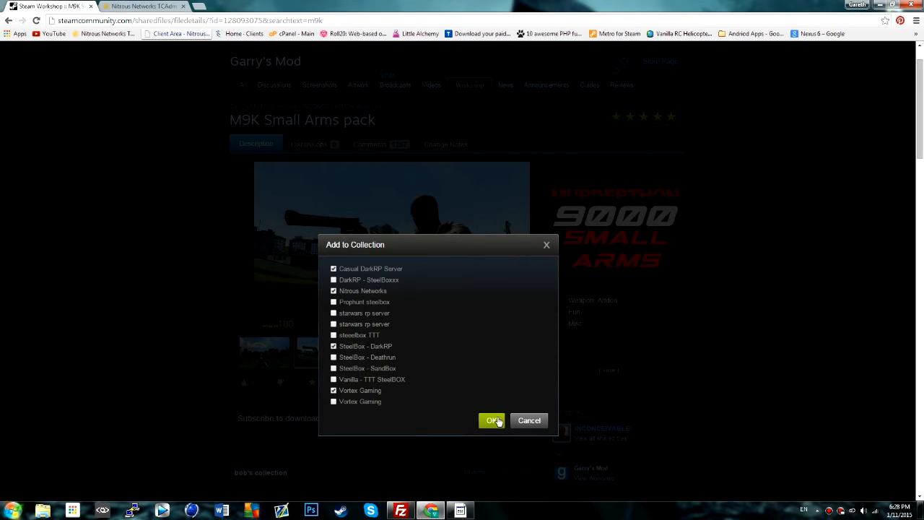
click(492, 420)
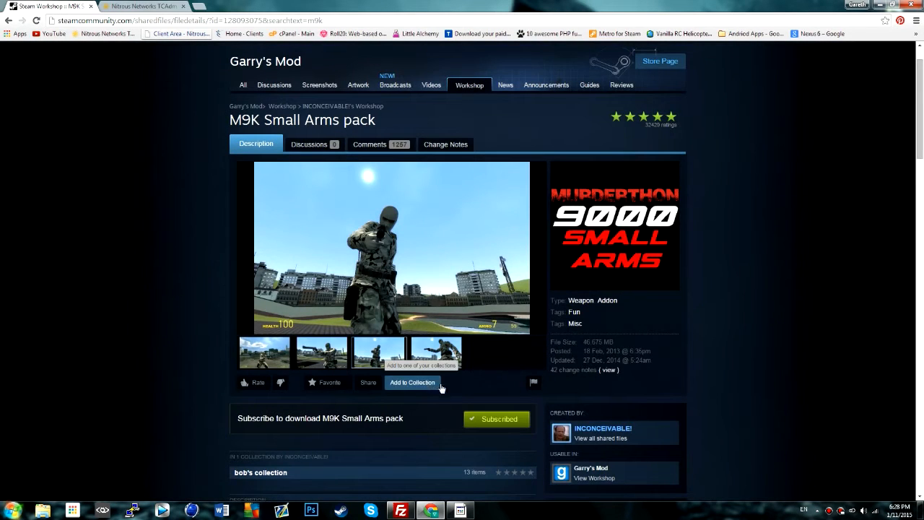
mouse_move(584, 369)
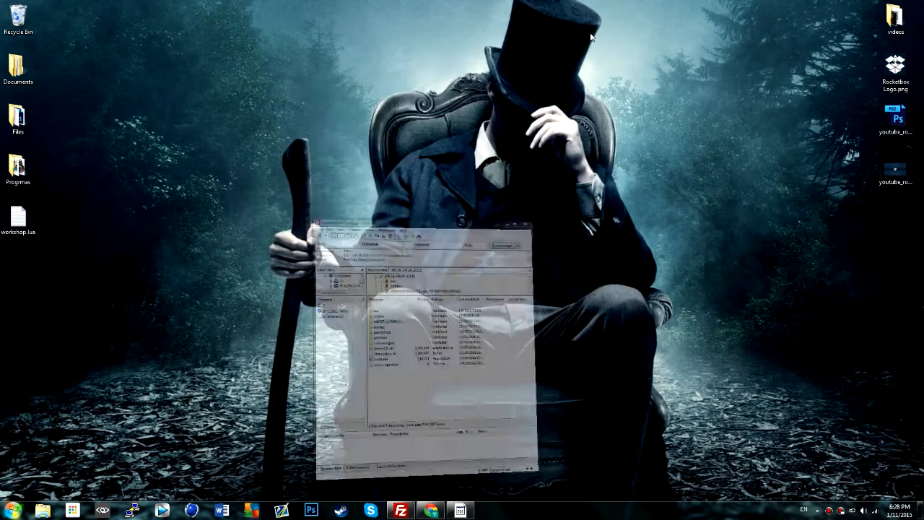
Create a new text document, workshop.txt, on the desktop from the context menu.
right_click(143, 265)
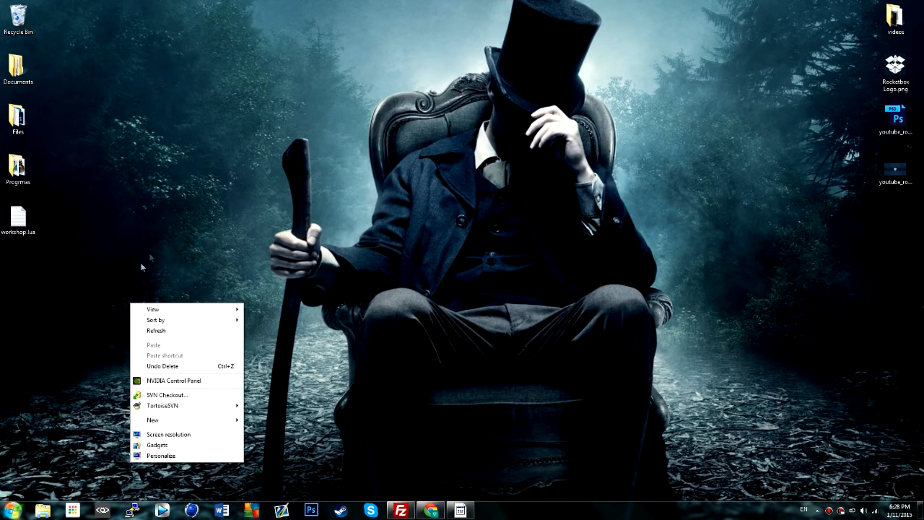
click(152, 419)
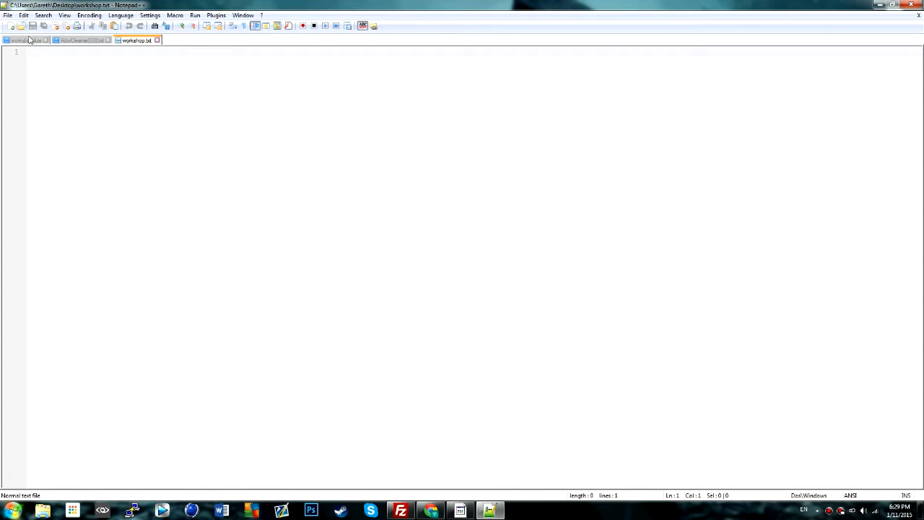
mouse_move(25, 40)
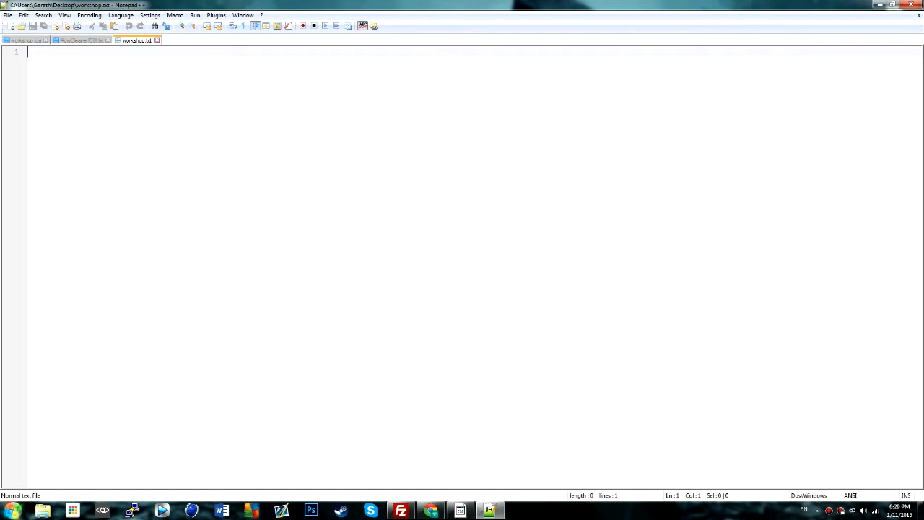
Check workshop.lua's code, then type resource.AddWorkshop( "" ) into workshop.txt.
click(26, 40)
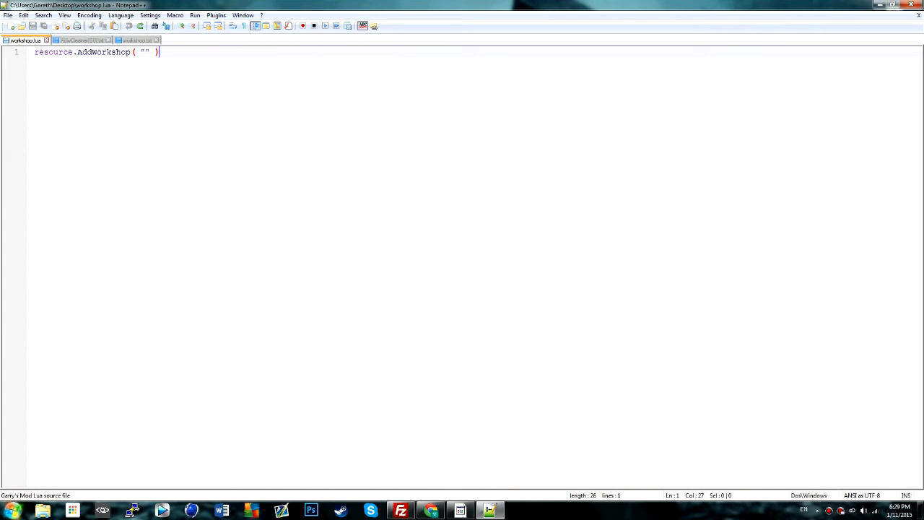
click(135, 40)
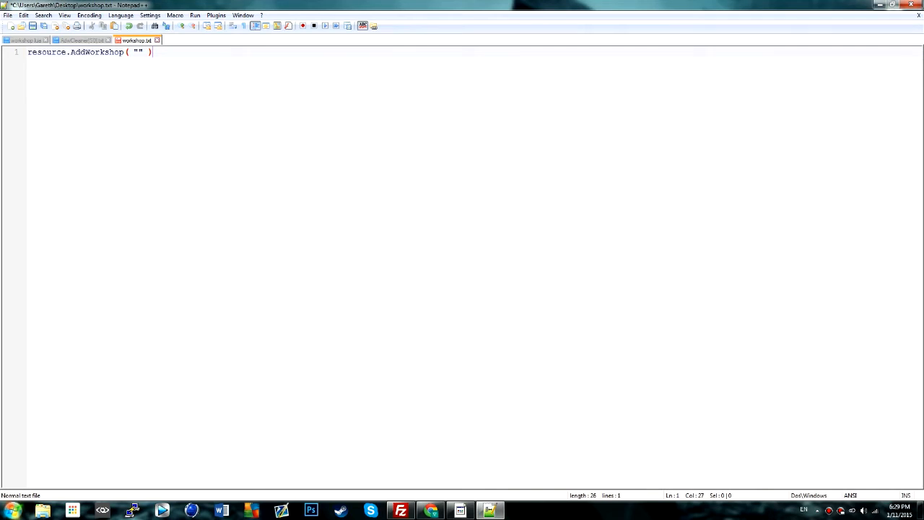
double_click(48, 52)
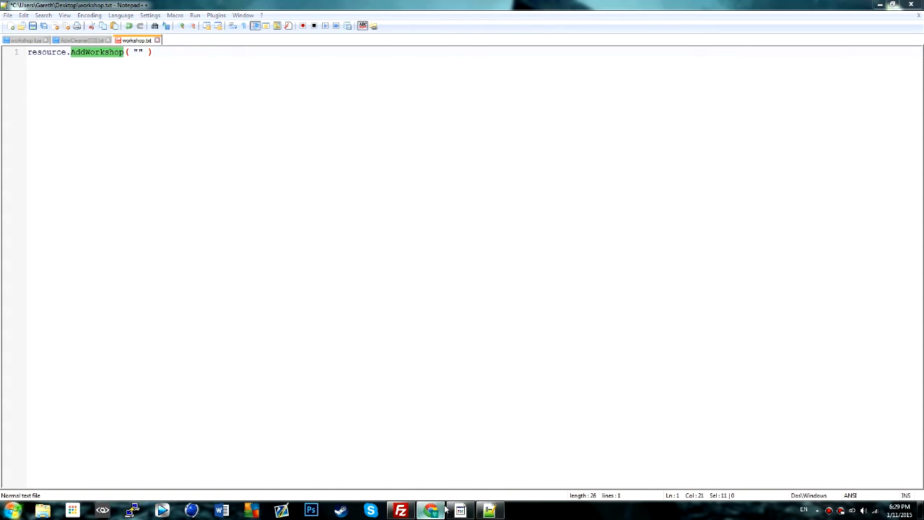
click(430, 511)
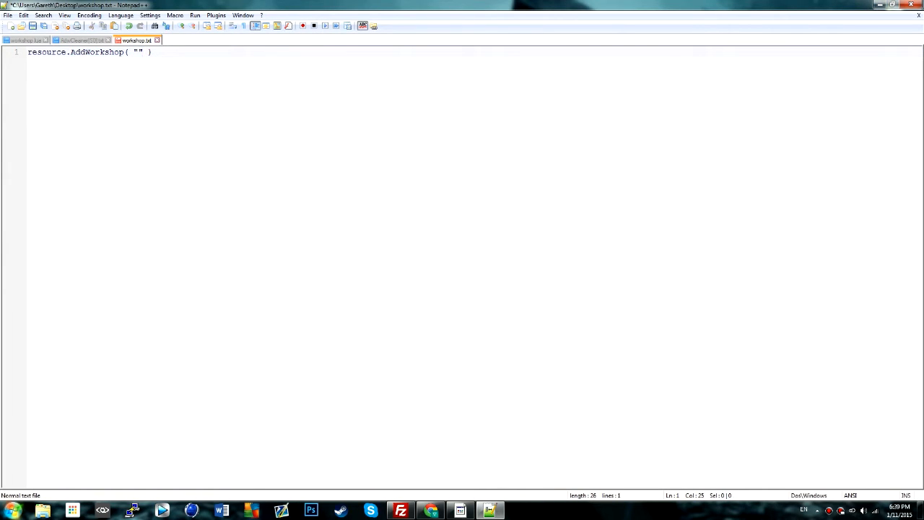
text(resource.AddWorkshop( "" ))
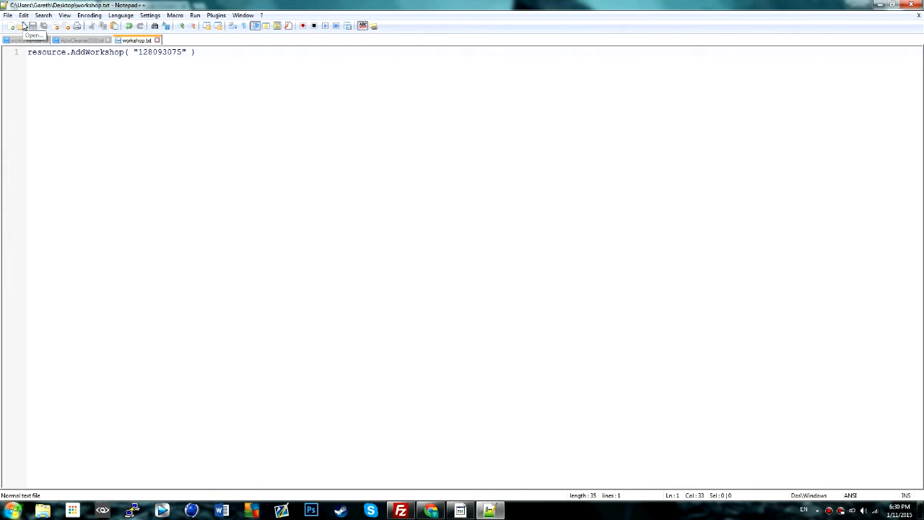
Save the document as Lua source file workshop.lua, replacing the existing file.
click(8, 15)
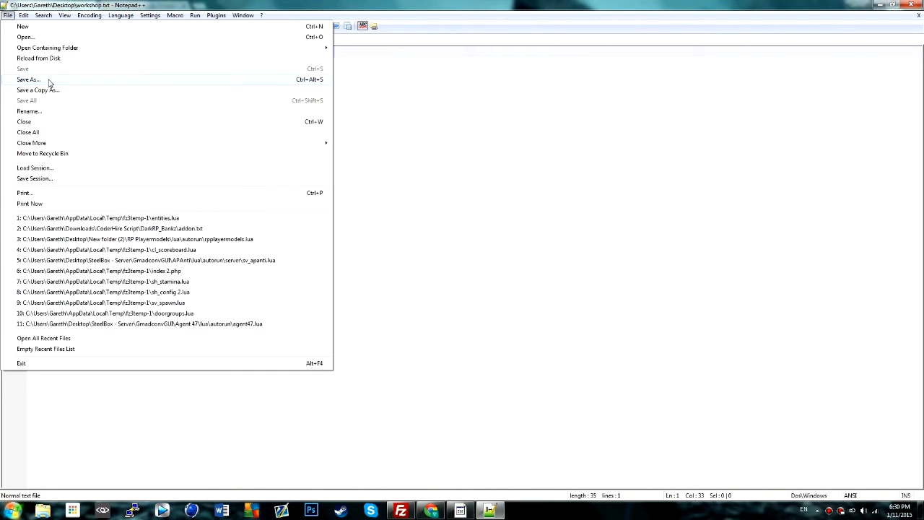
click(28, 79)
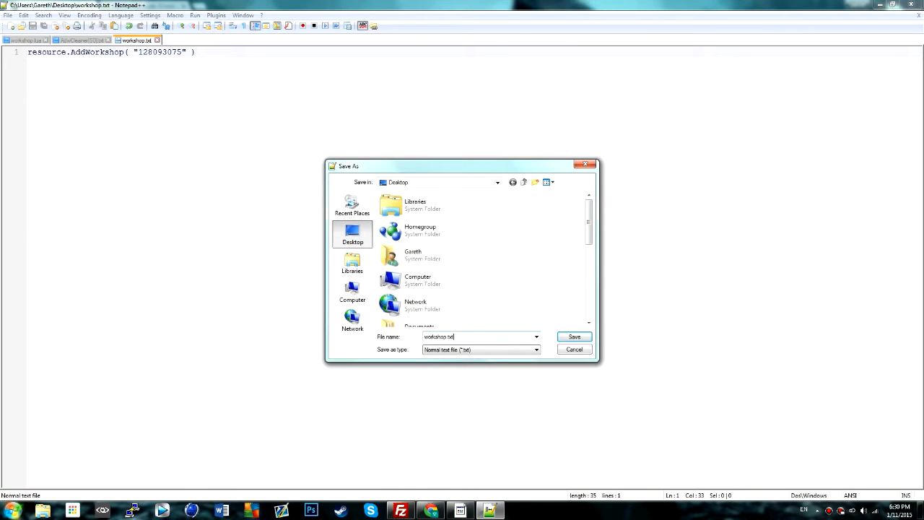
click(536, 349)
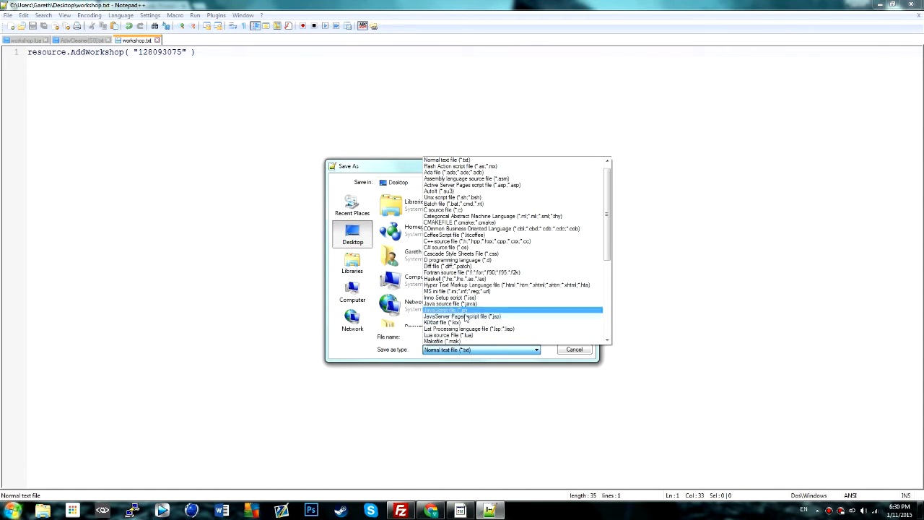
click(448, 310)
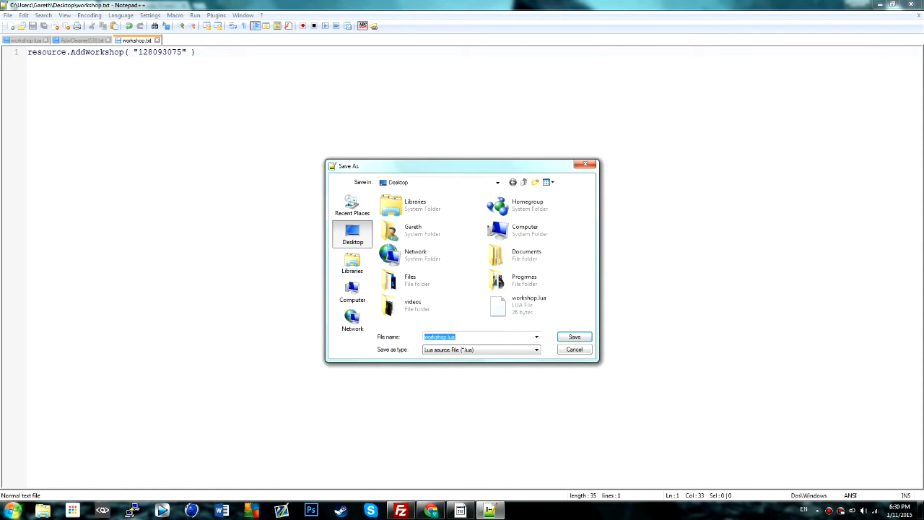
click(574, 337)
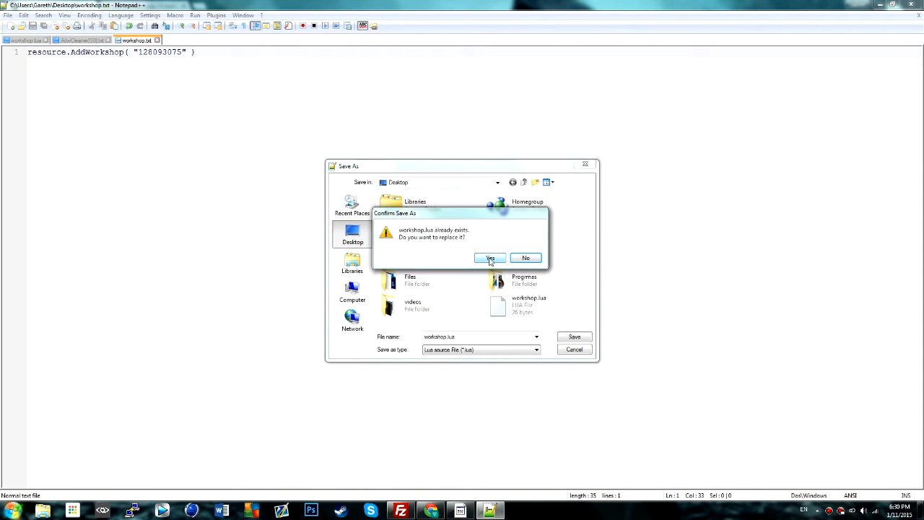
click(490, 258)
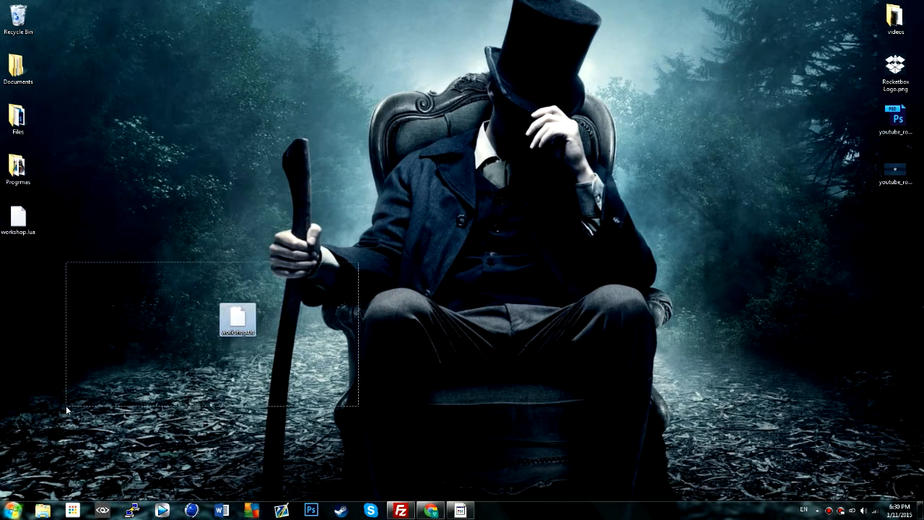
Open workshop.lua from the desktop in Notepad++, close the other tab, and switch to FileZilla.
drag(239, 318, 18, 220)
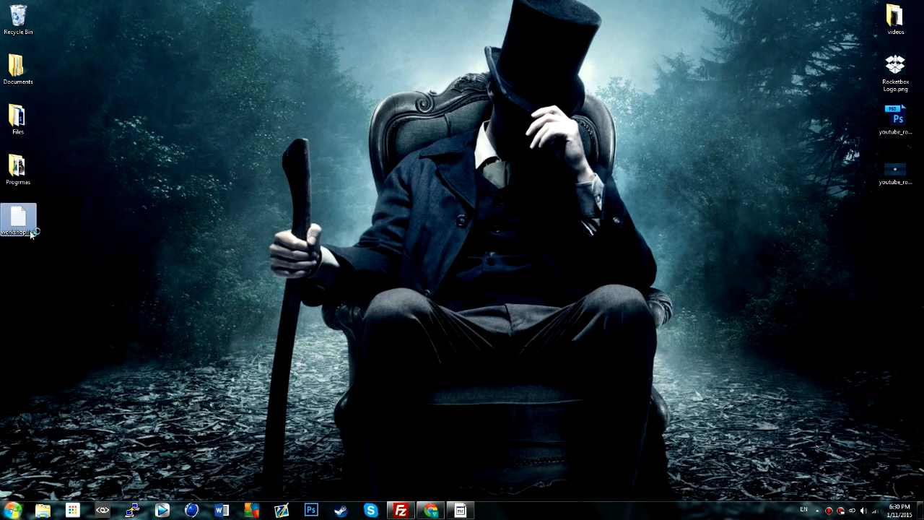
double_click(18, 218)
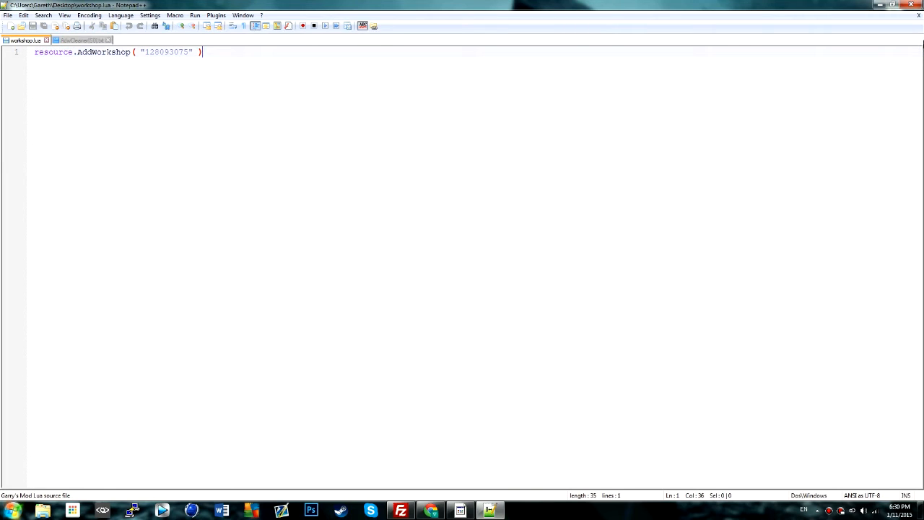
click(108, 39)
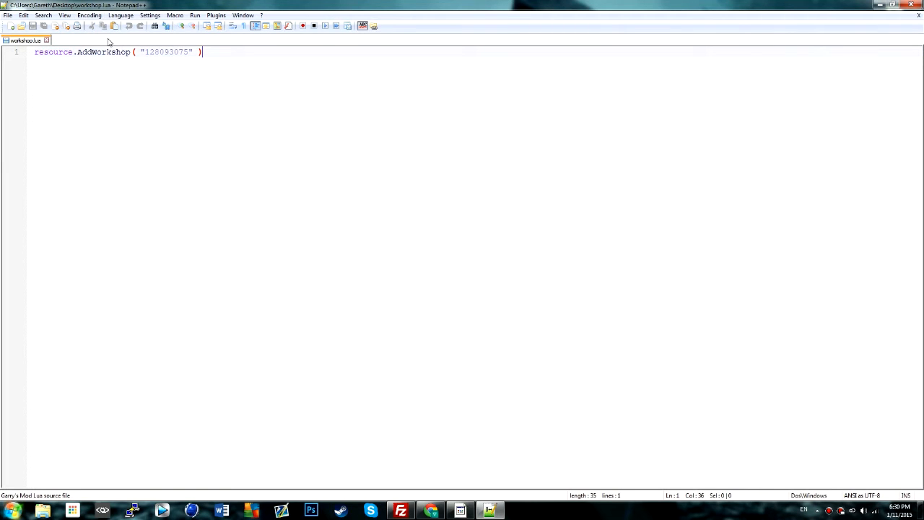
click(900, 5)
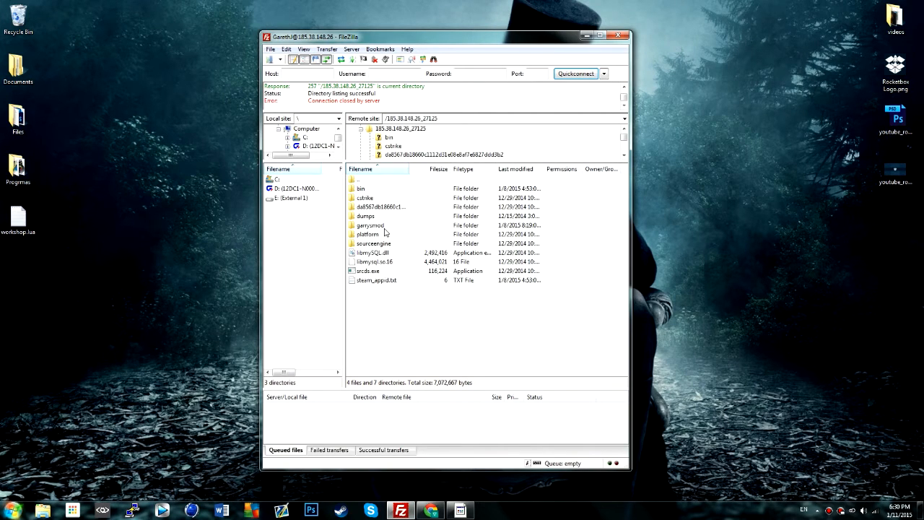
Open garrysmod/lua/autorun/server in the remote pane and upload workshop.lua there.
click(369, 225)
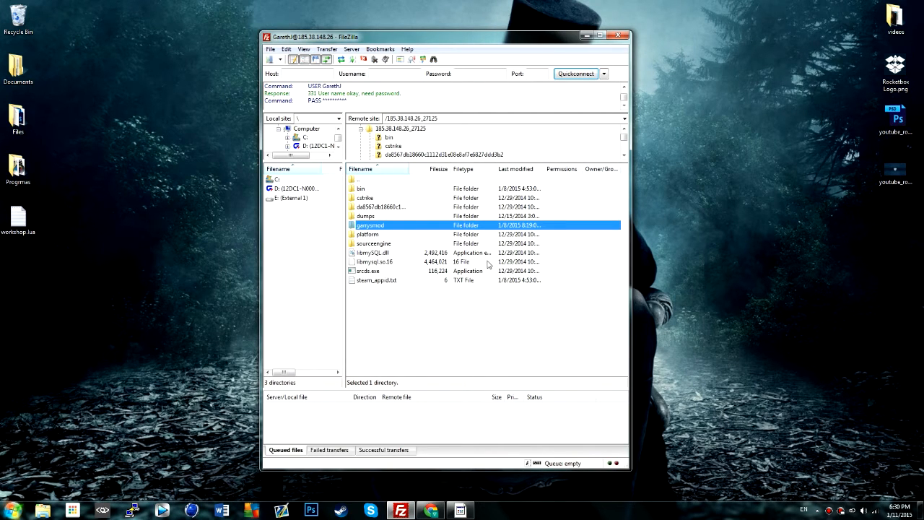
double_click(370, 225)
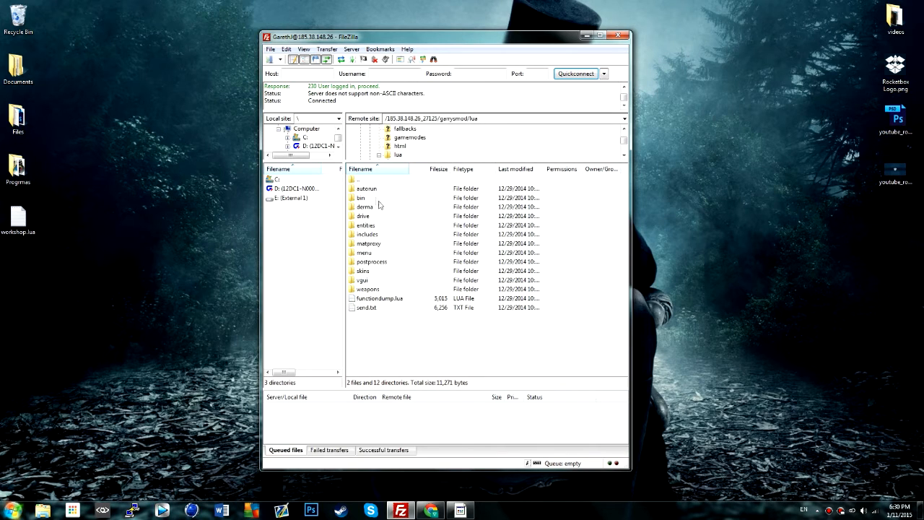
double_click(366, 189)
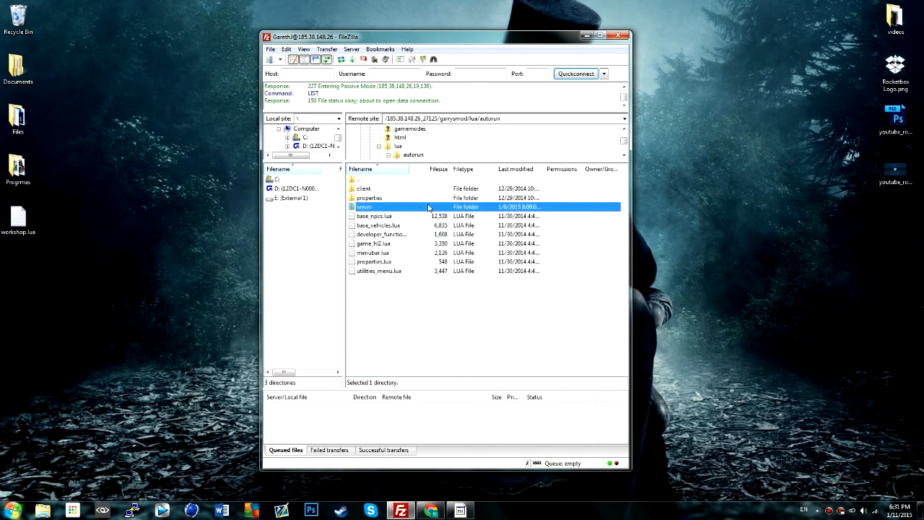
double_click(364, 207)
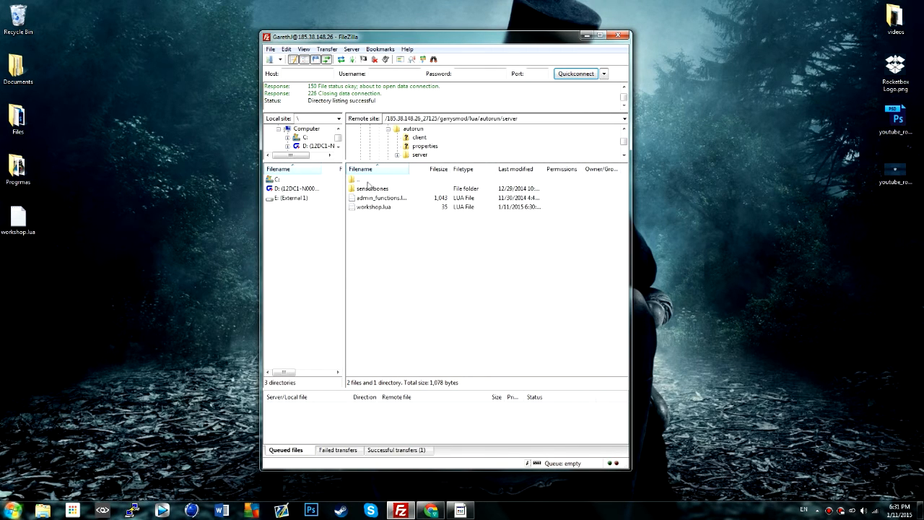
double_click(356, 179)
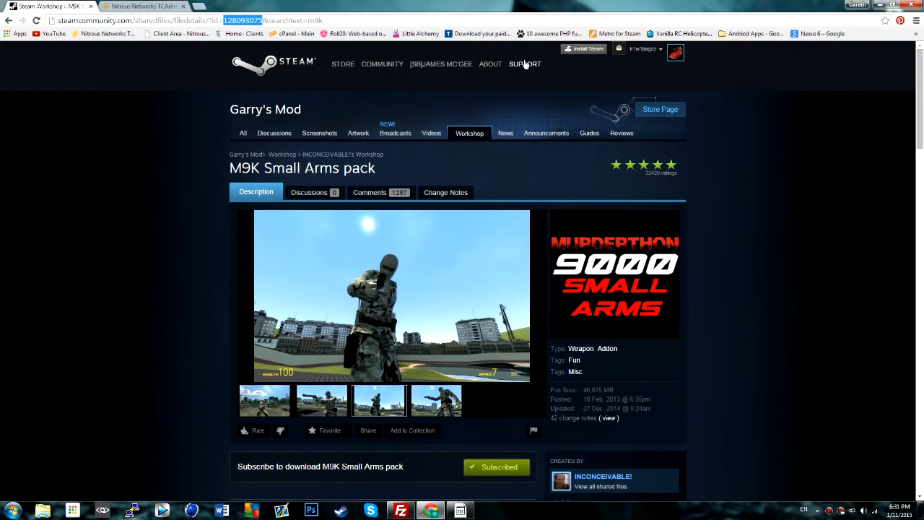
Go from profile Activity to My Workshop and show the Collections tab with Nitrous Networks.
click(441, 64)
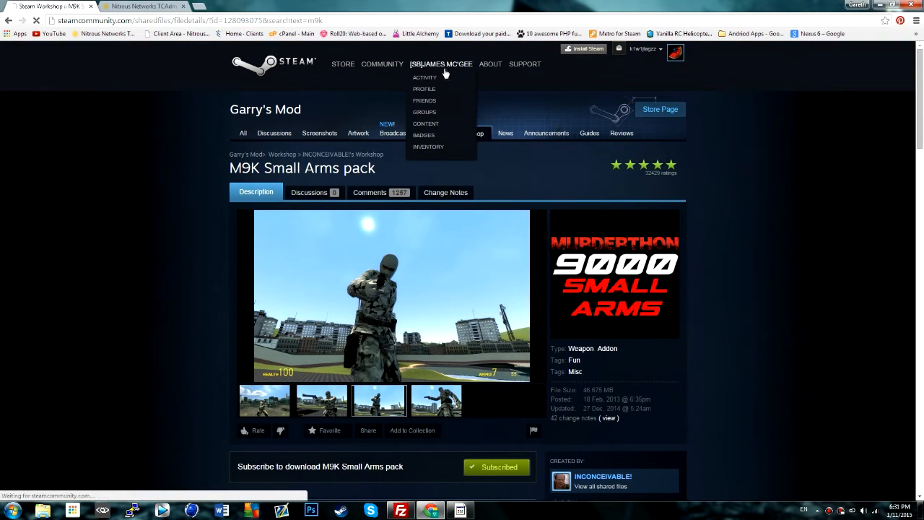
click(425, 77)
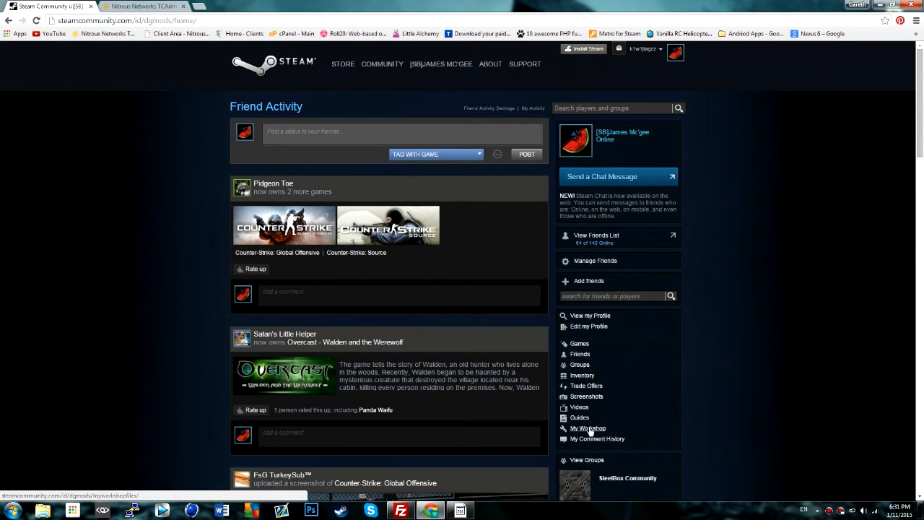
click(588, 428)
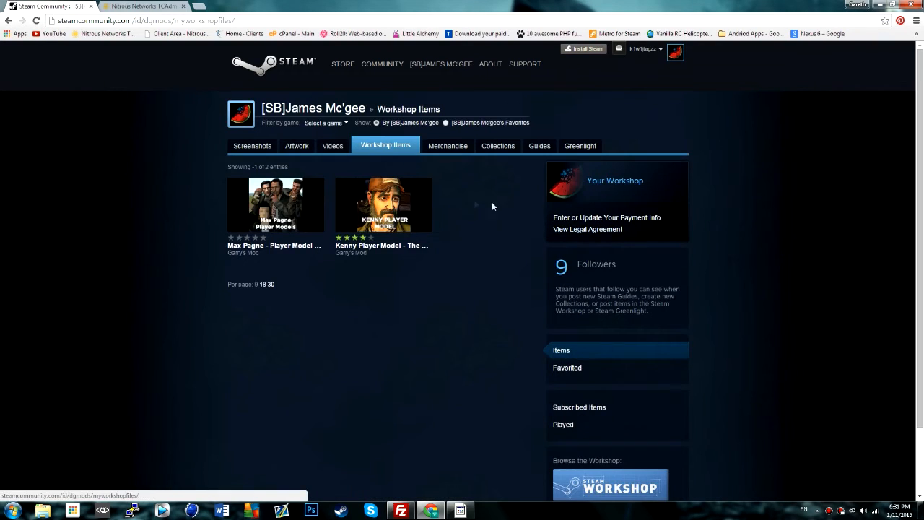
click(498, 145)
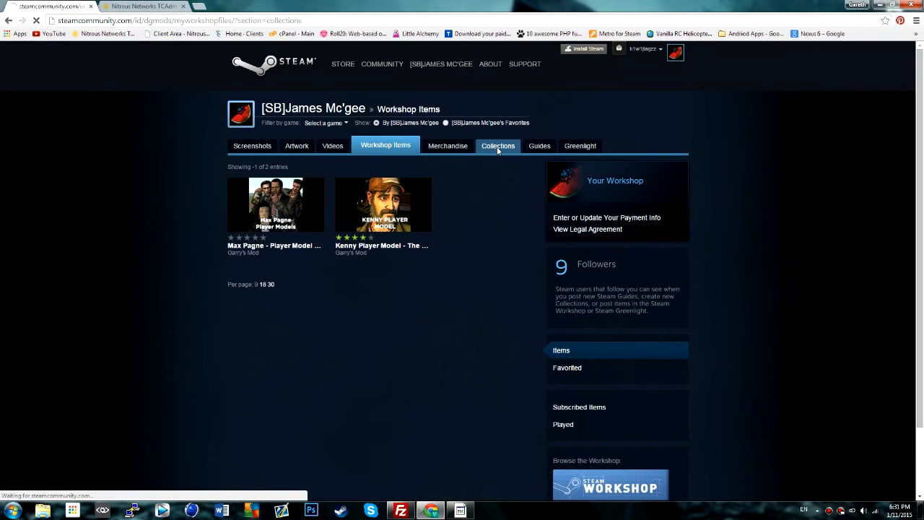
click(497, 146)
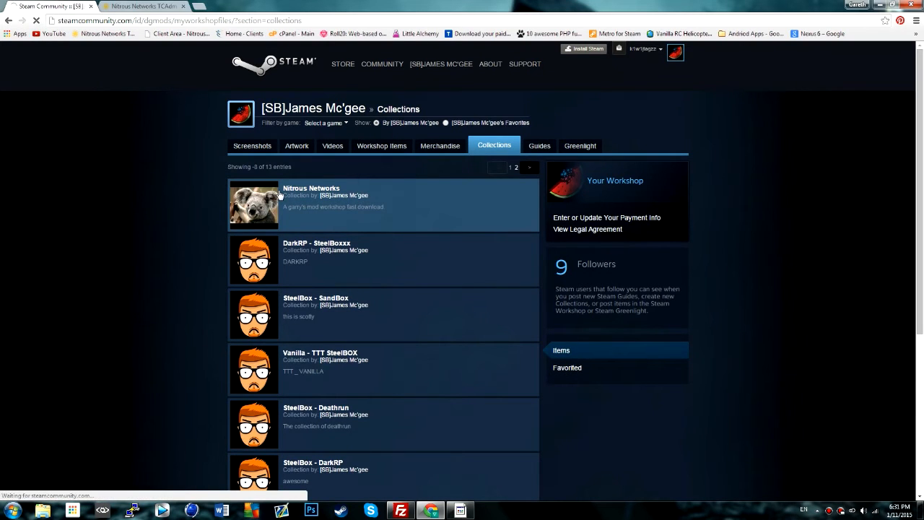
Open the Nitrous Networks collection page and select its ID 371739290 in the address bar.
click(311, 189)
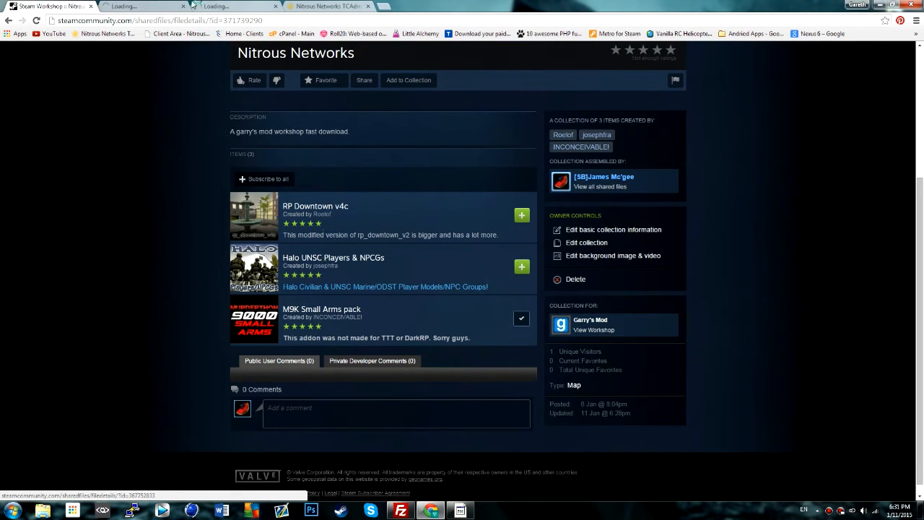
click(315, 206)
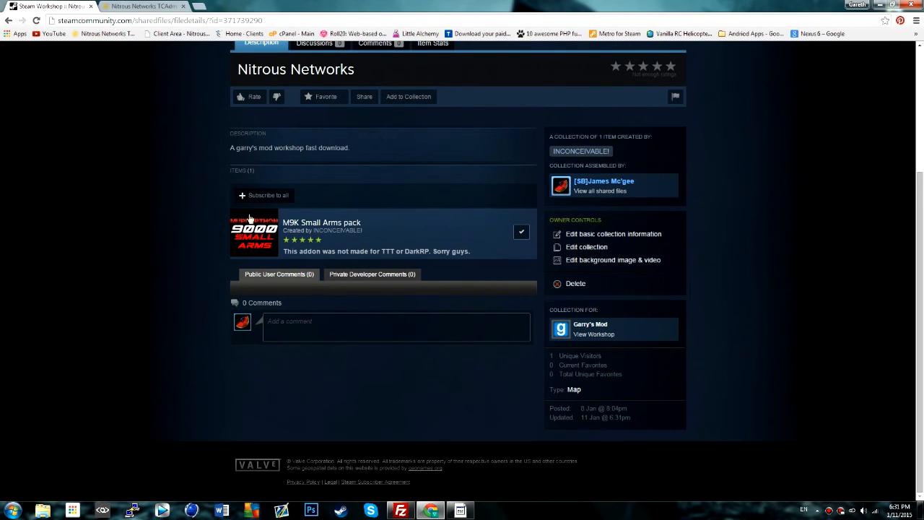
click(613, 234)
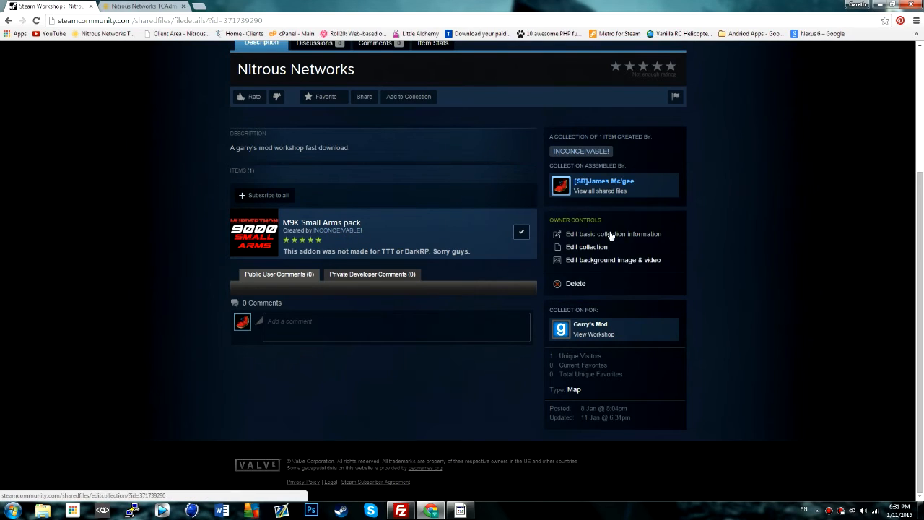
click(613, 234)
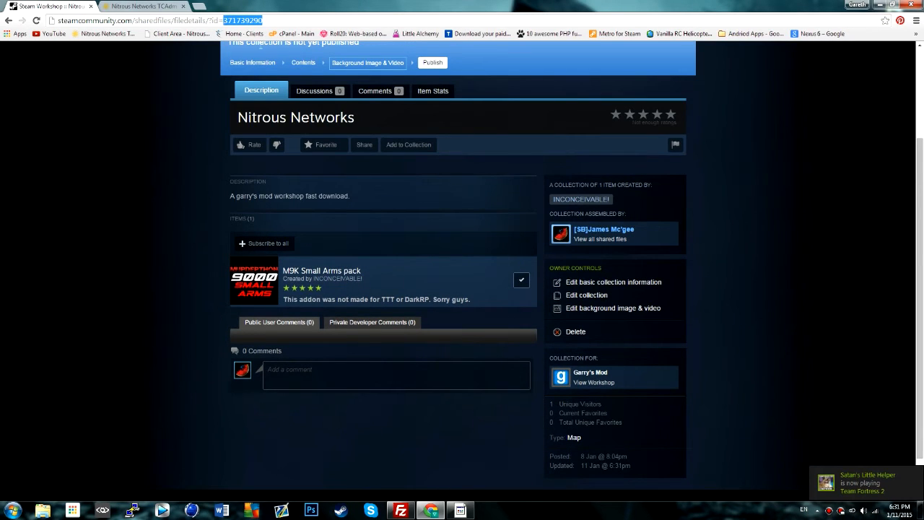
click(145, 6)
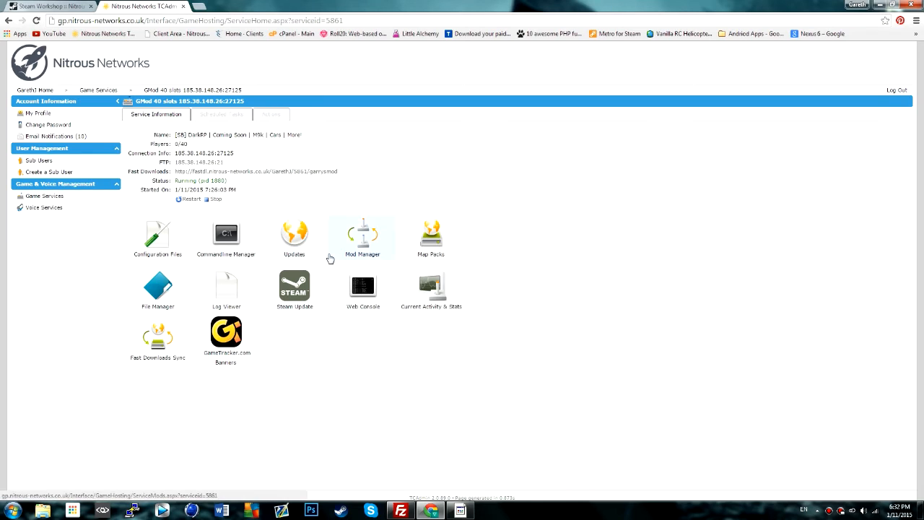
Edit the drp custom commandline and enter 371739290 as its Workshop Collection ID.
click(226, 237)
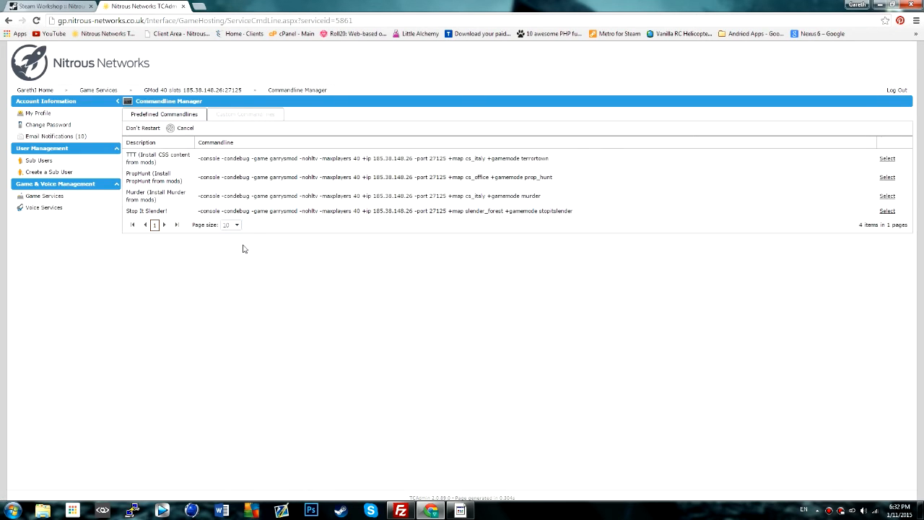
click(245, 115)
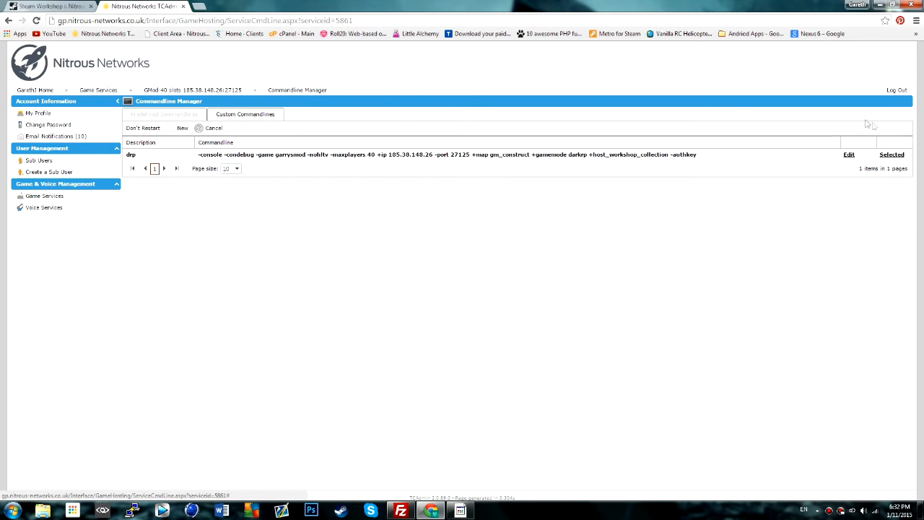
click(849, 153)
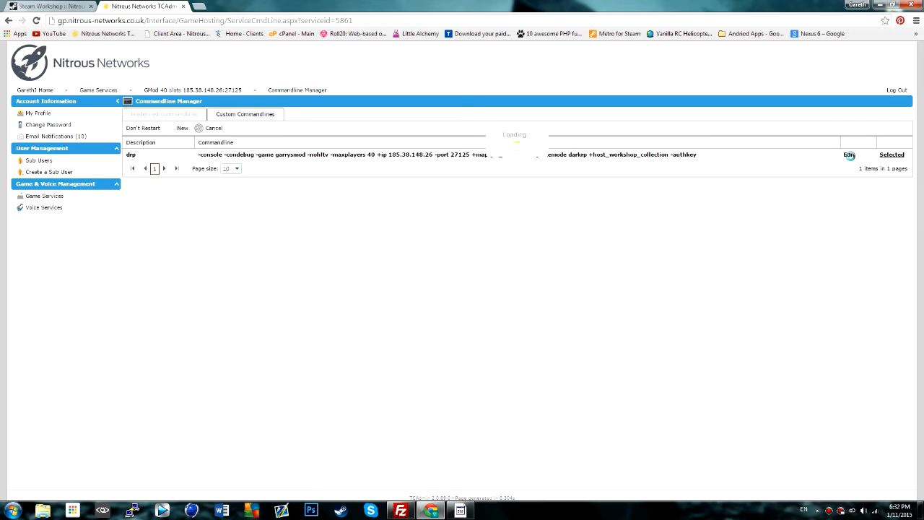
click(849, 154)
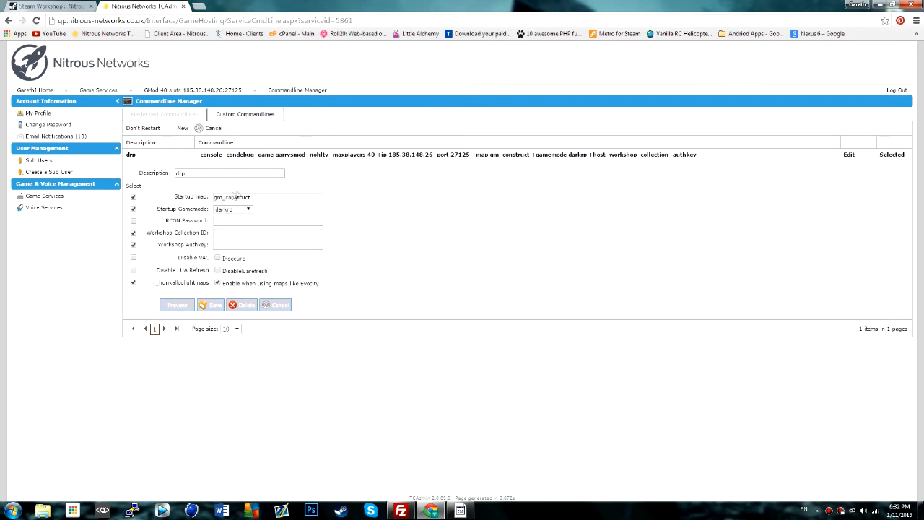
click(233, 209)
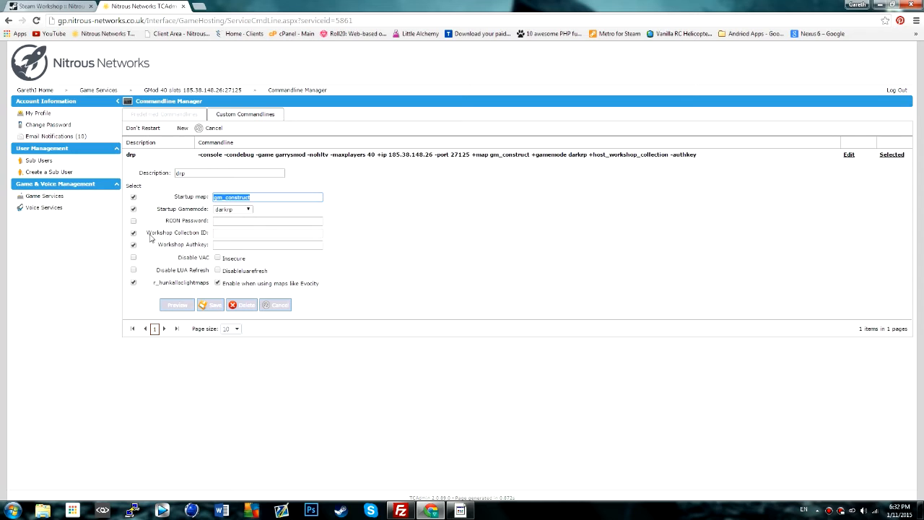
text(371739290)
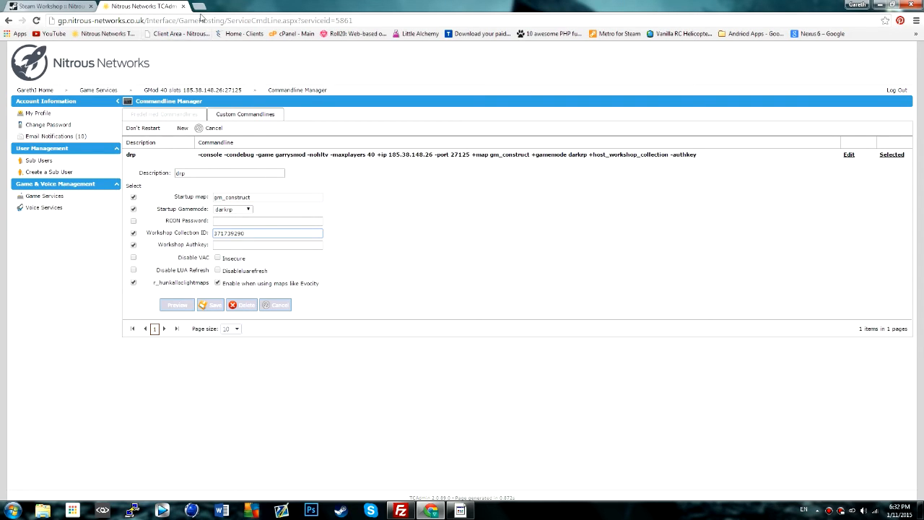
mouse_move(333, 253)
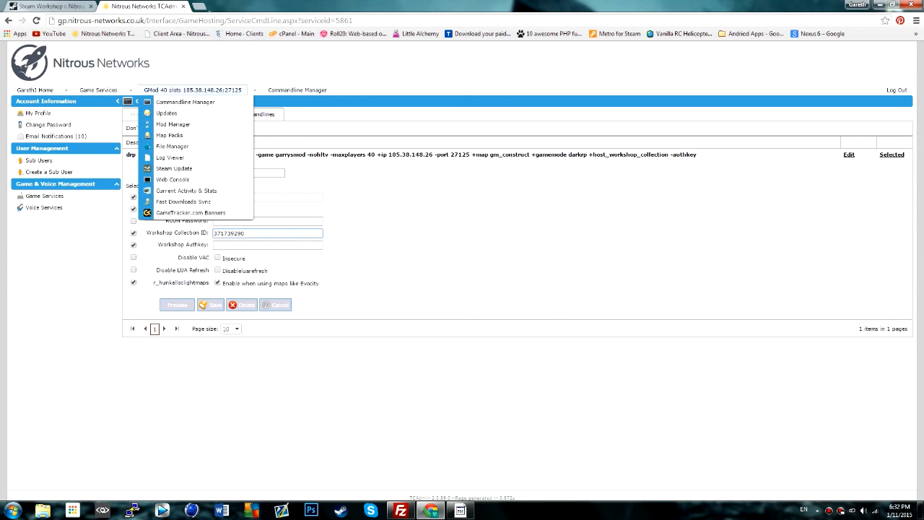
click(237, 6)
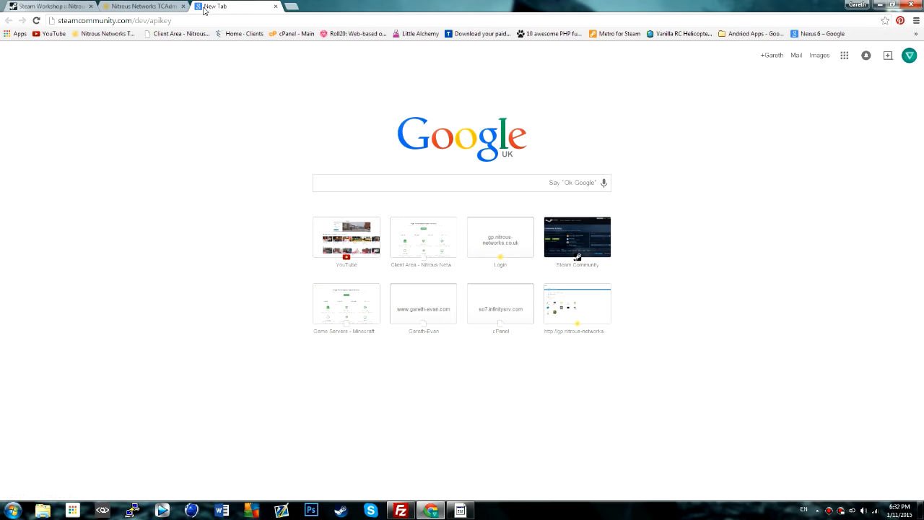
Load steamcommunity.com/dev/apikey and highlight the account's Steam Web API key.
click(577, 238)
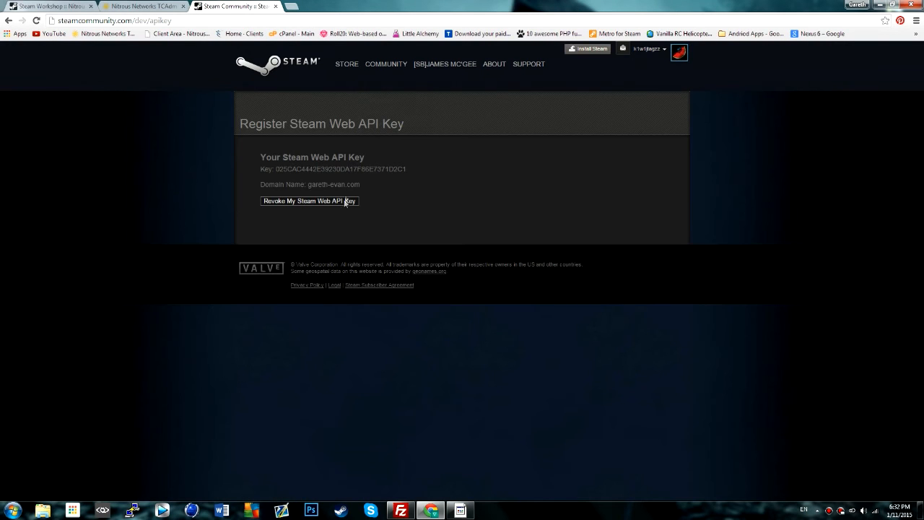
double_click(333, 184)
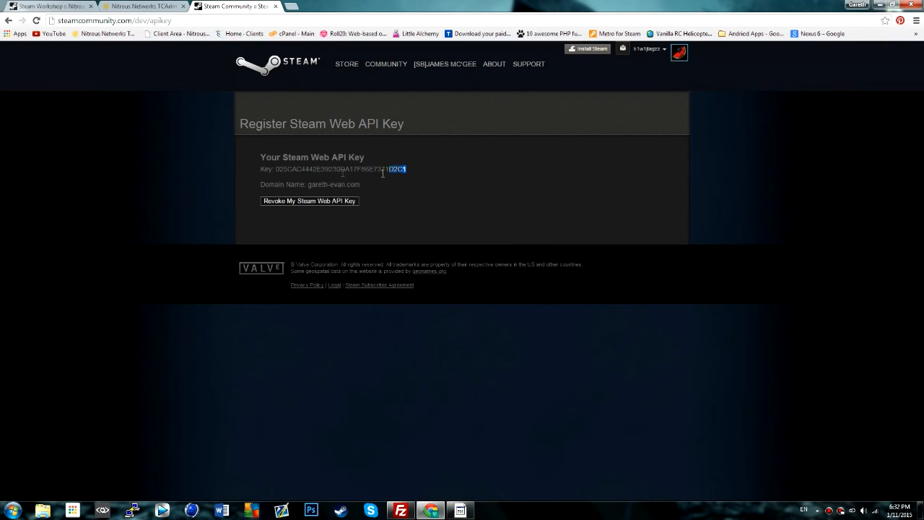
triple_click(339, 169)
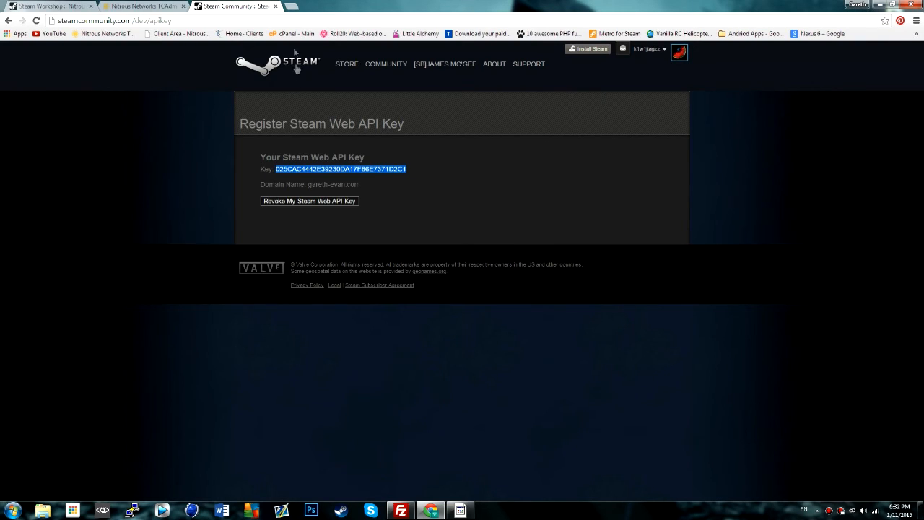
click(144, 6)
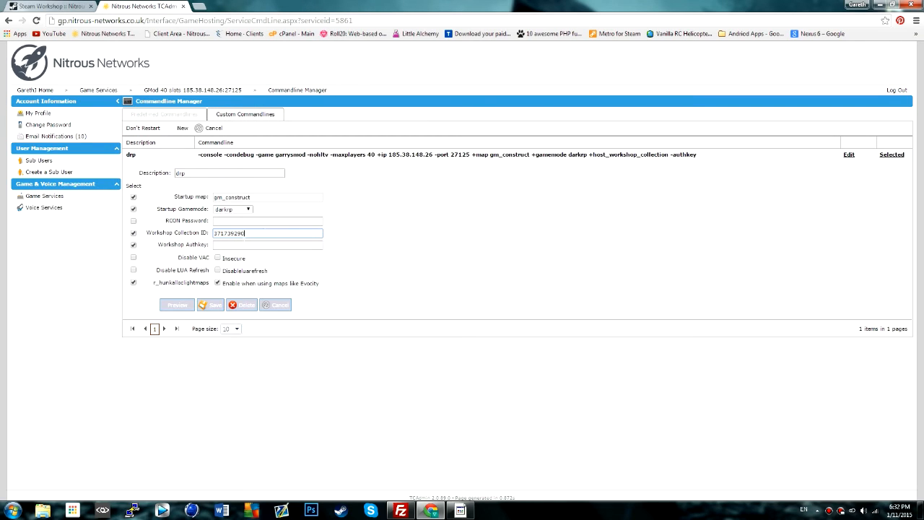
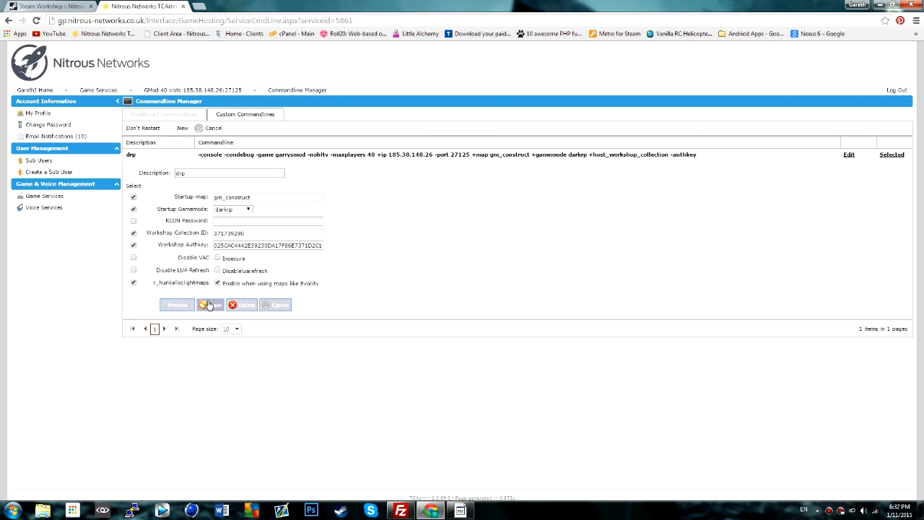
click(210, 304)
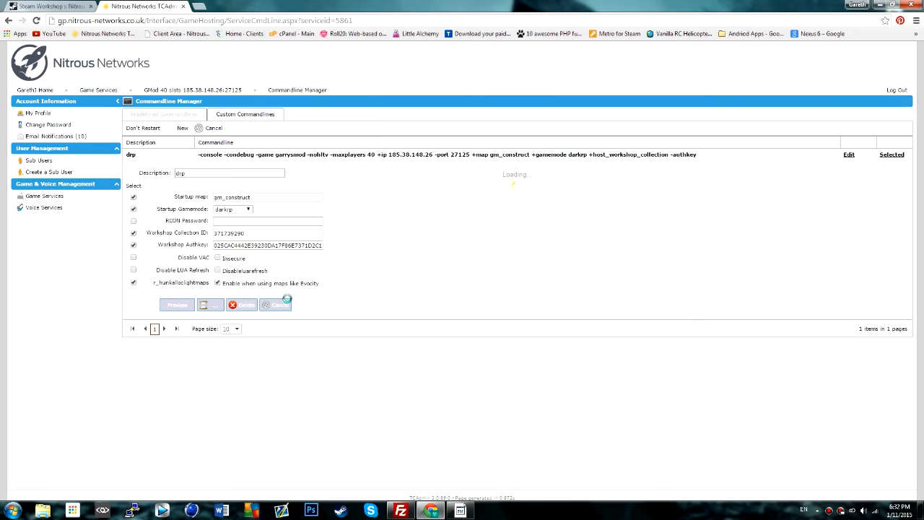
click(152, 90)
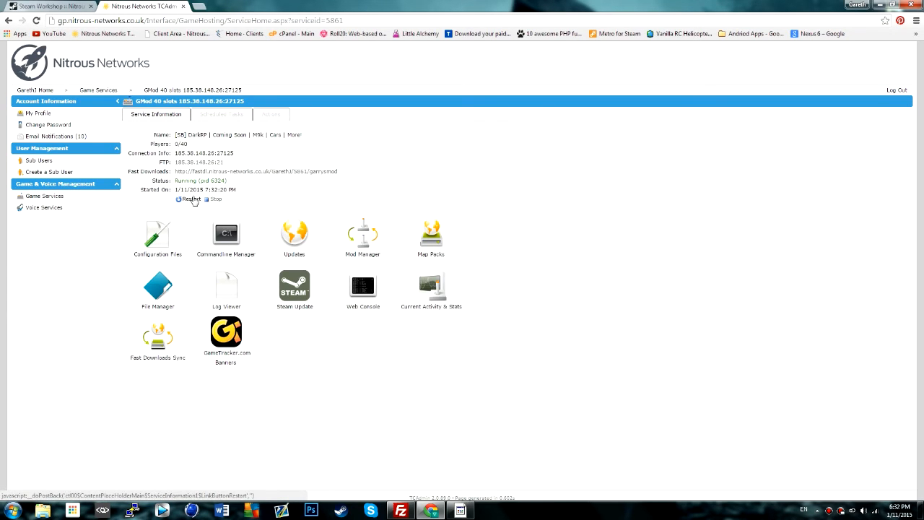
click(189, 199)
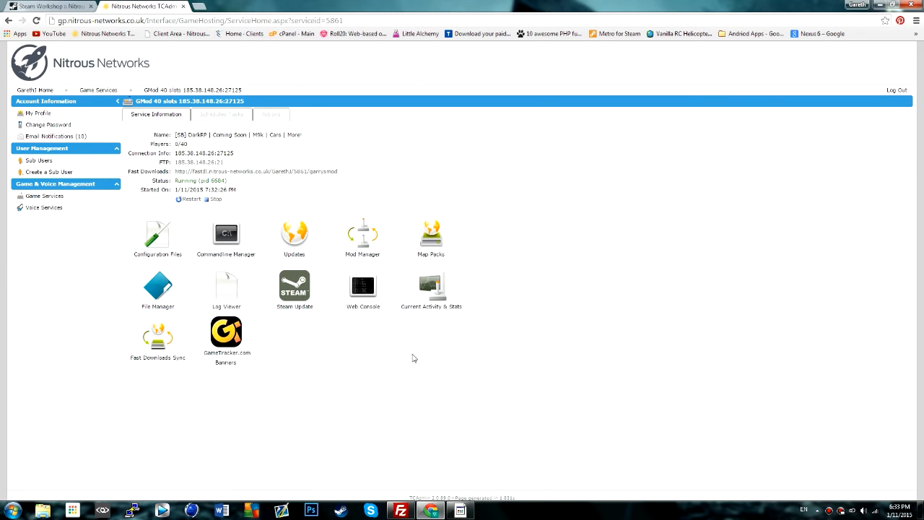
mouse_move(633, 346)
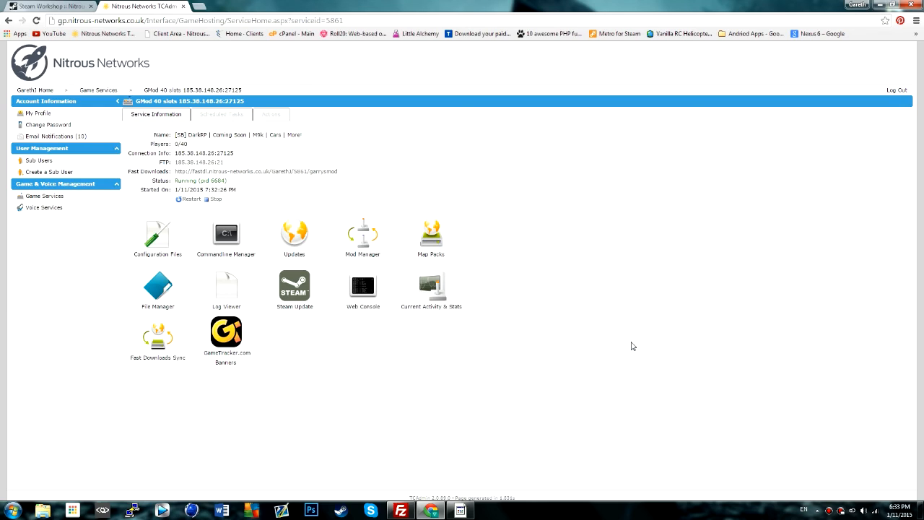
mouse_move(503, 359)
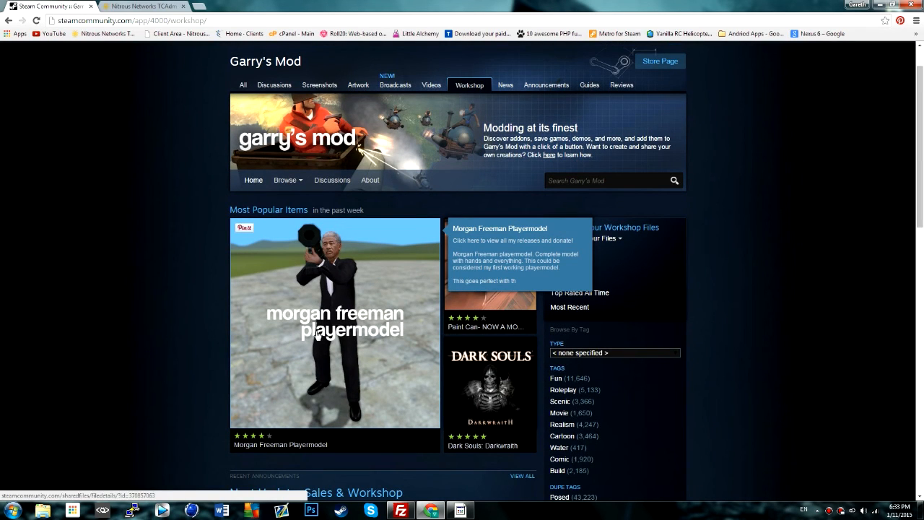
Open the Morgan Freeman Playermodel item and show its Add to Collection list.
click(335, 323)
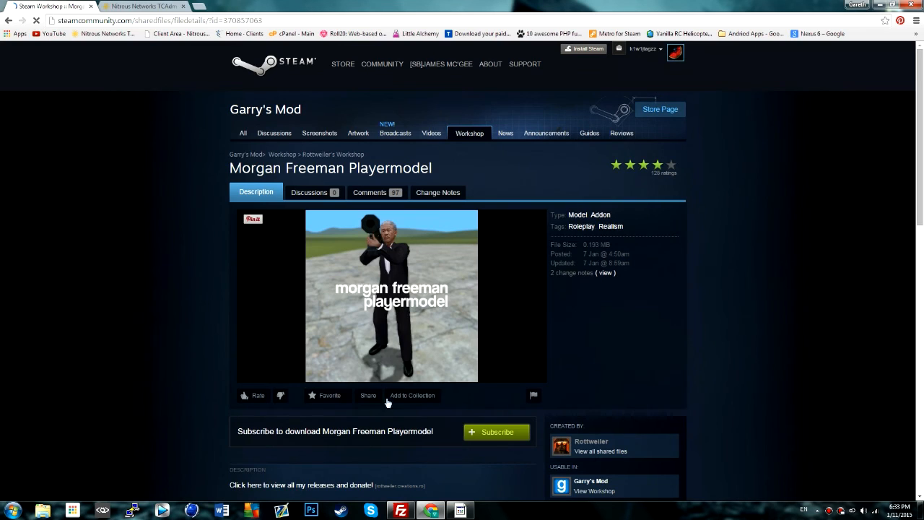
click(411, 395)
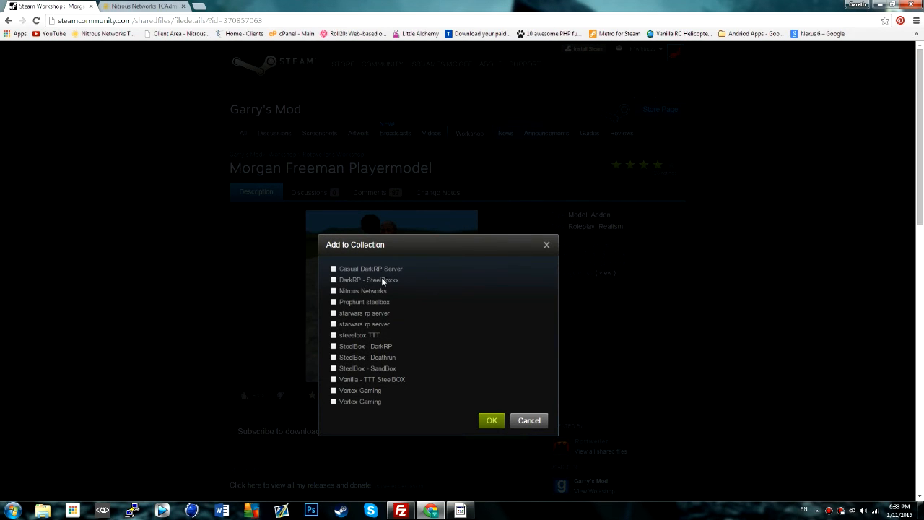
click(529, 420)
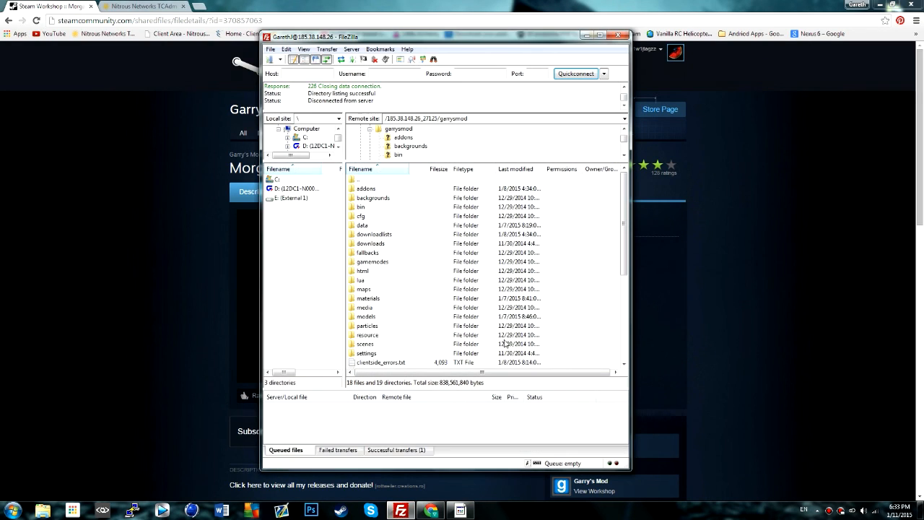
Edit workshop.lua in lua/autorun/server with addon ID 370857063 and upload it back.
double_click(360, 280)
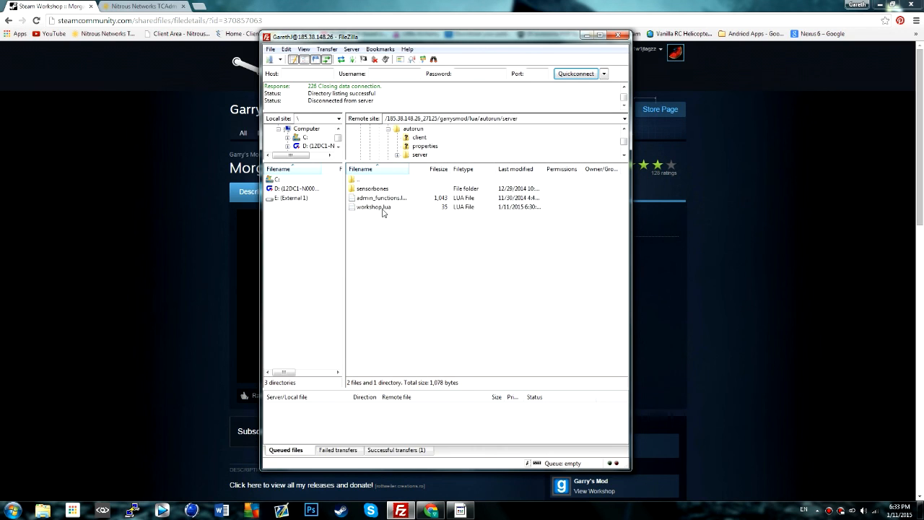
double_click(373, 207)
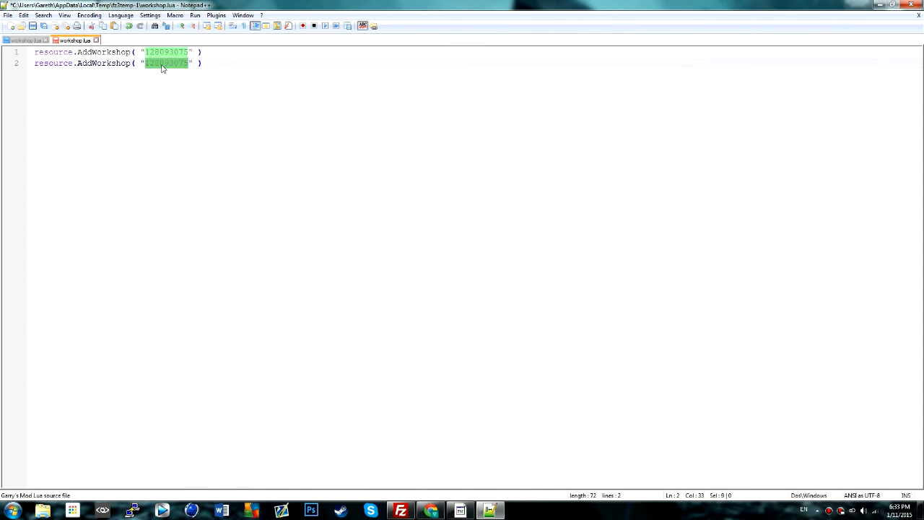
text(370857063)
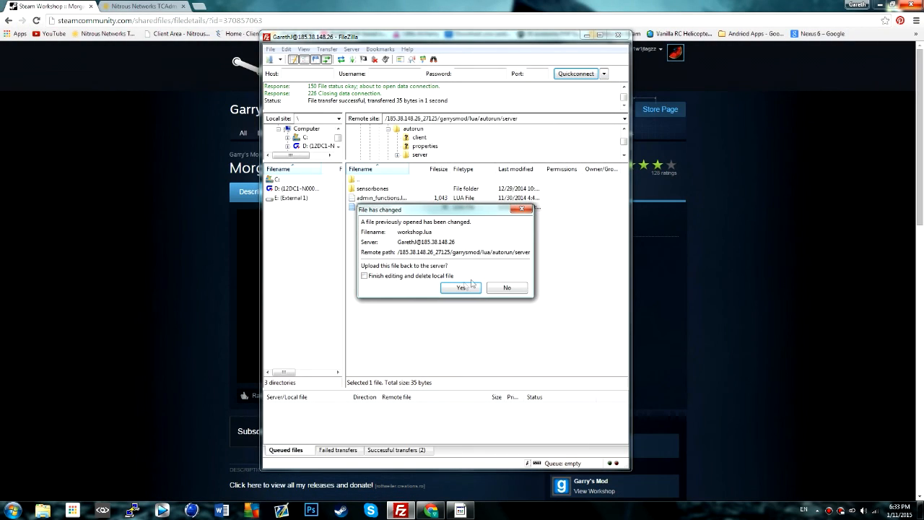
click(461, 287)
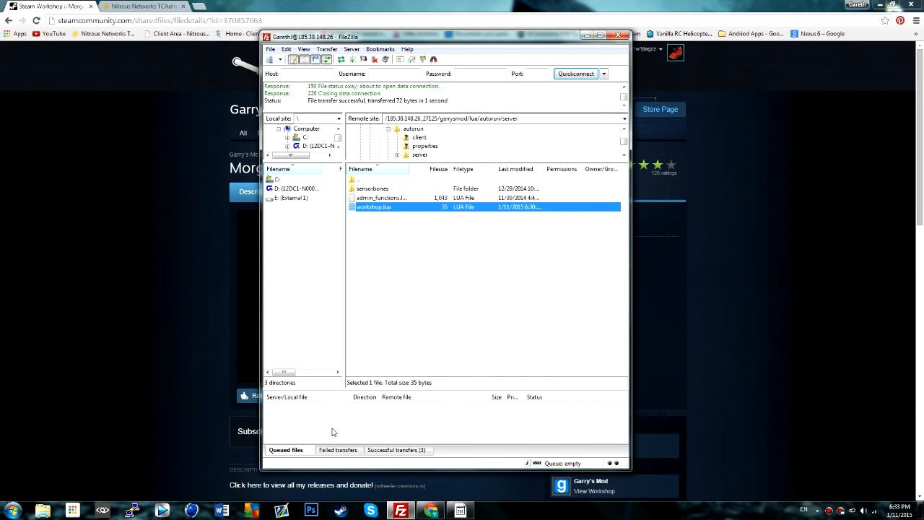